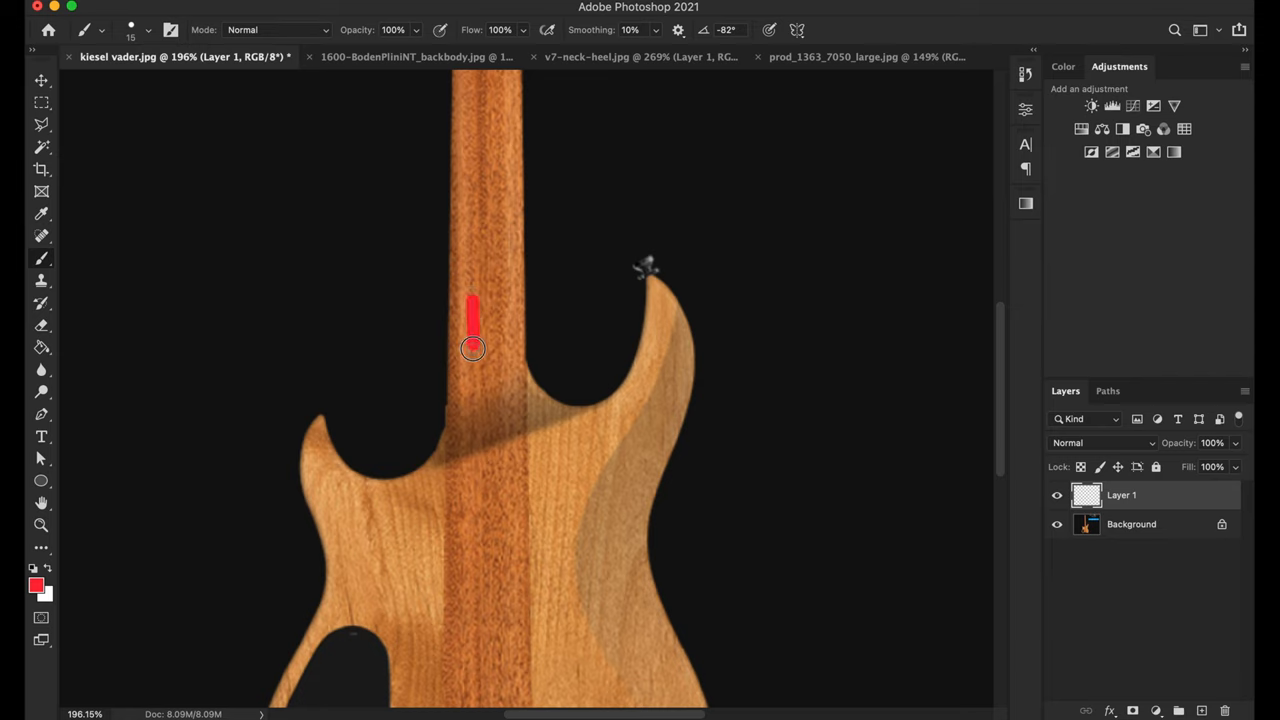
Step: Brush red arrows down the neck and into the upper and lower cutout curves, then move to the back-body photo
drag(472, 300, 470, 370)
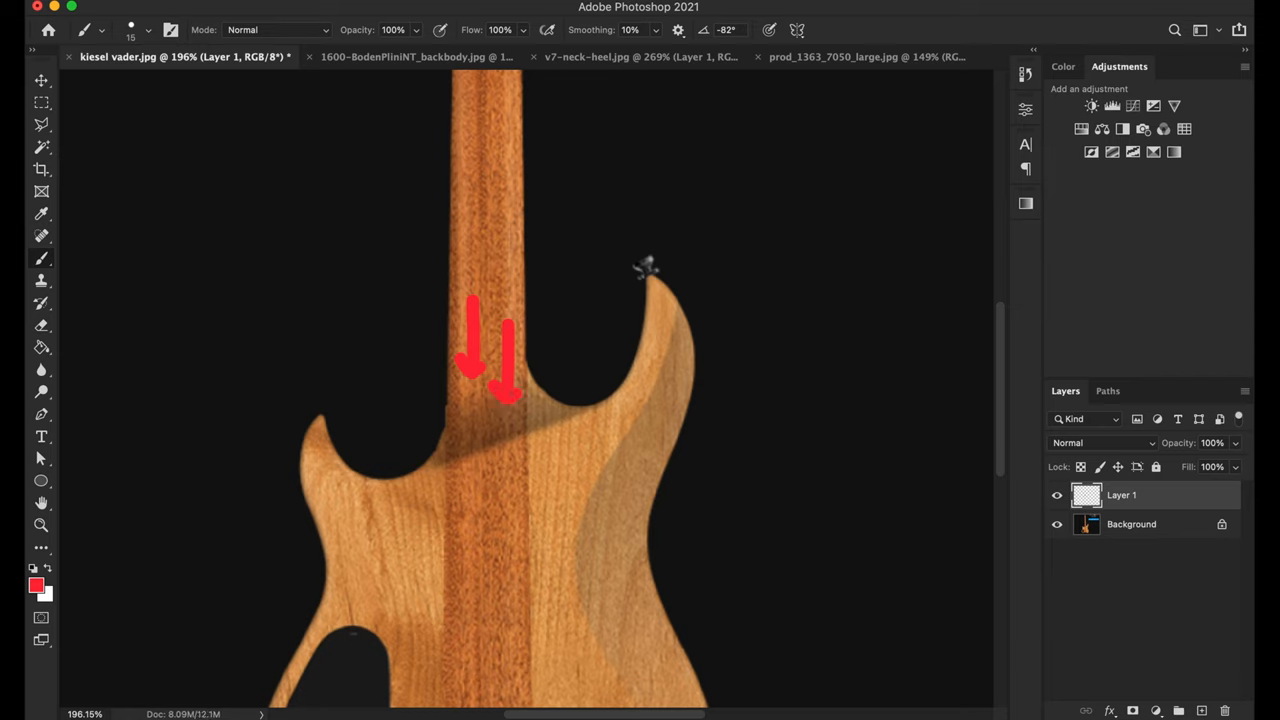
mouse_move(544, 360)
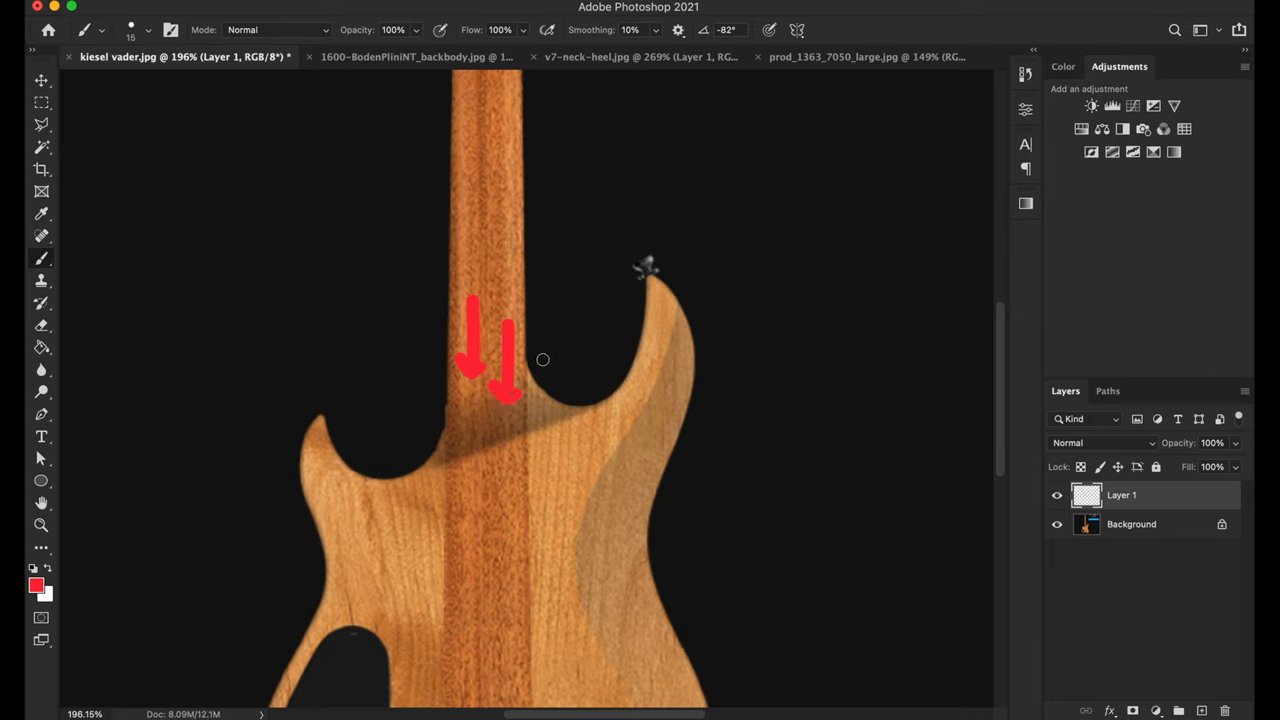
drag(540, 364, 580, 390)
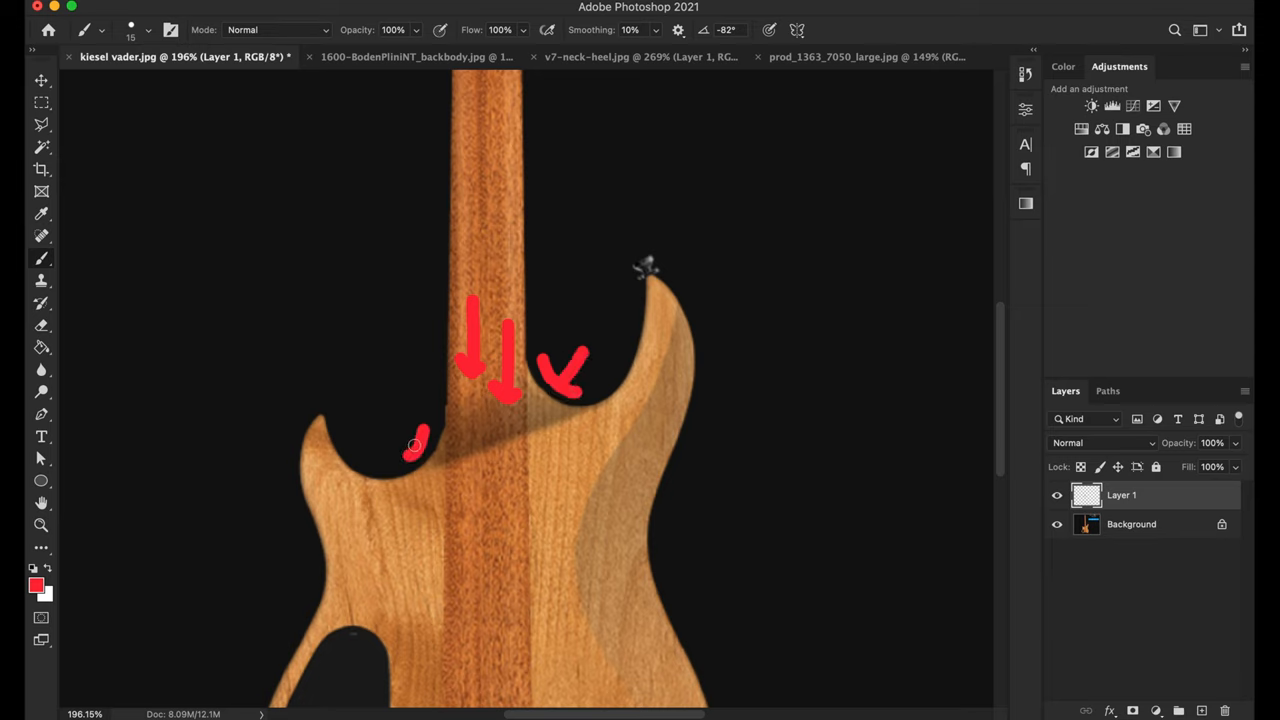
drag(416, 444, 424, 450)
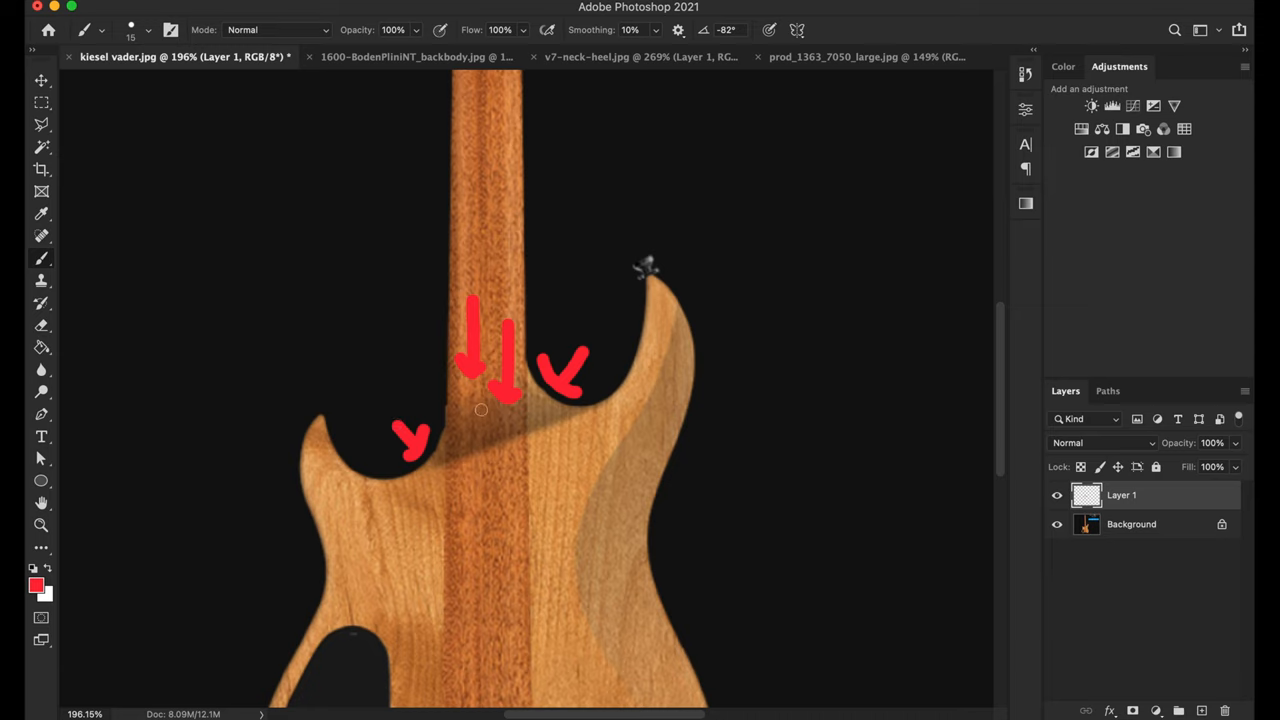
click(410, 56)
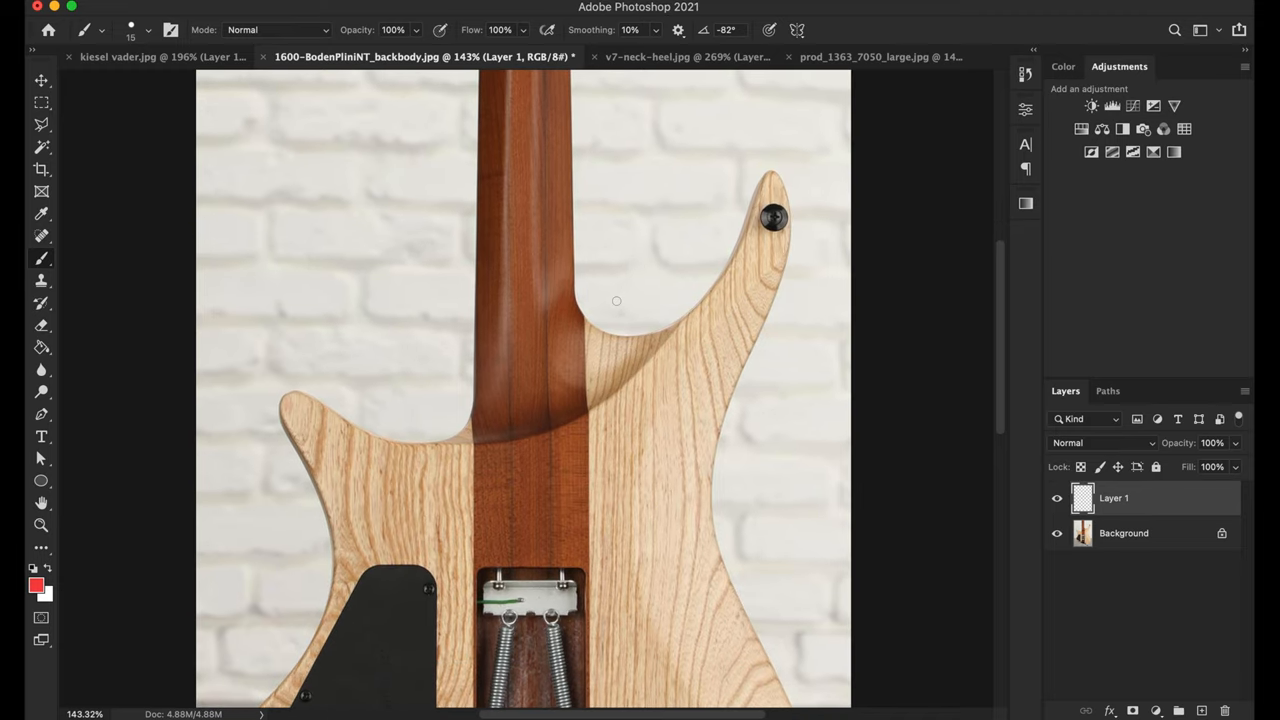
Step: Brush red T marks where the neck wood meets the upper and lower wings
drag(610, 308, 644, 316)
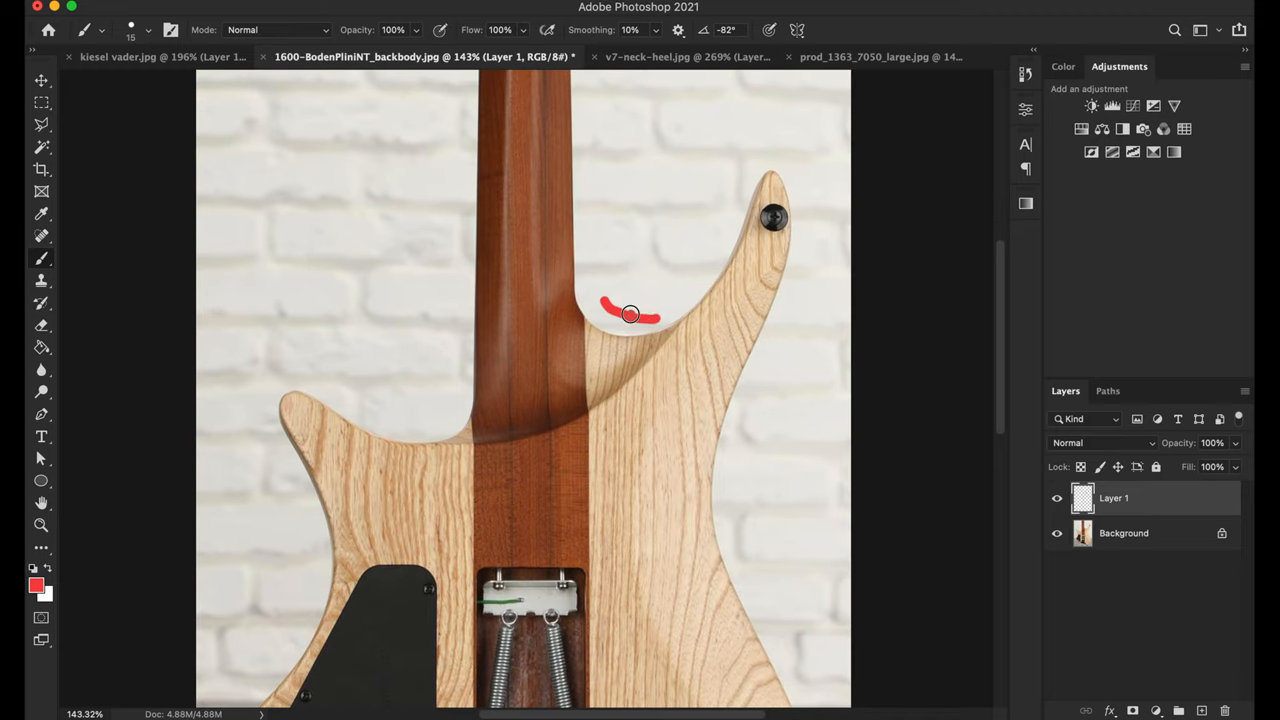
drag(616, 296, 660, 264)
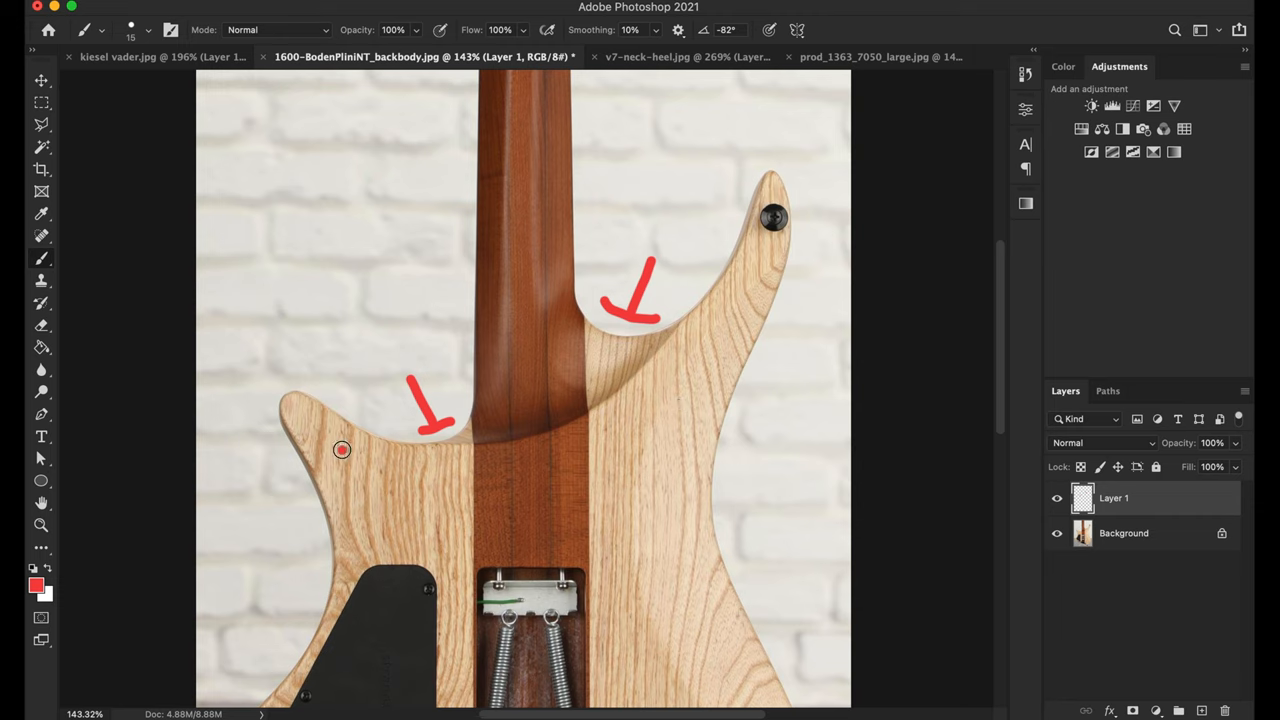
drag(342, 450, 604, 432)
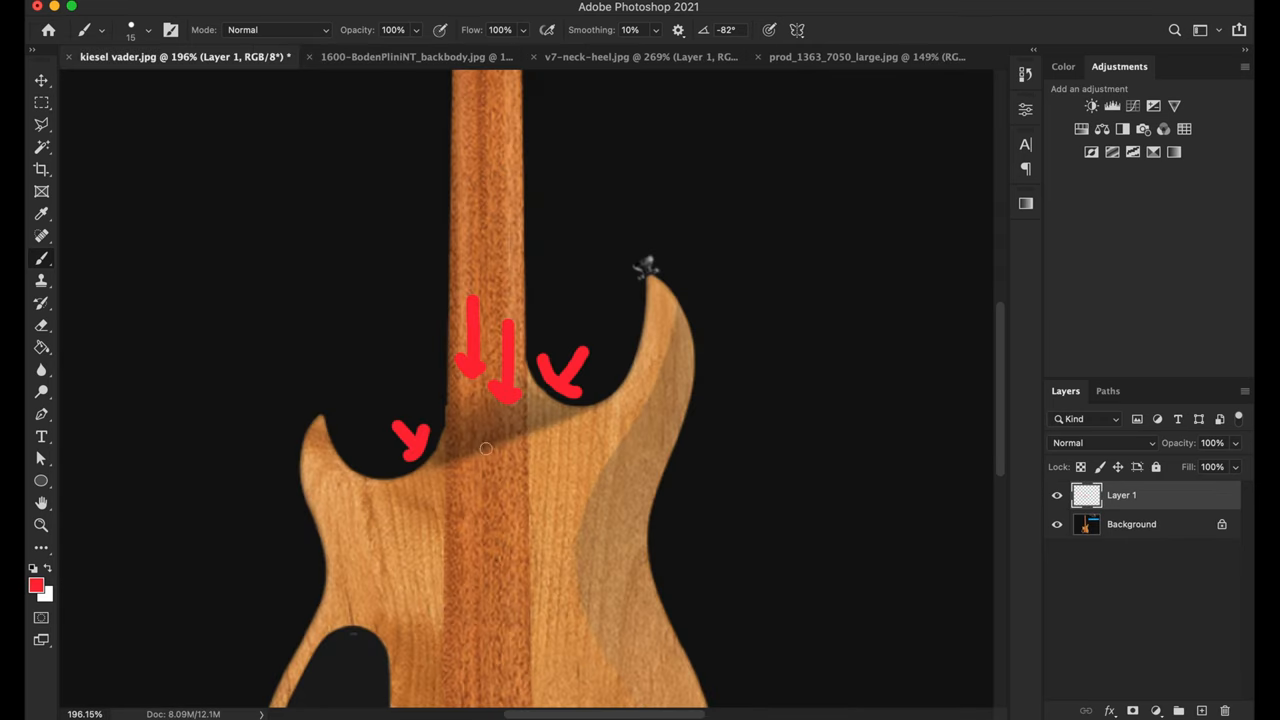
Step: Brush a long red curve across the body below the arrows, spanning both wings
drag(422, 490, 532, 464)
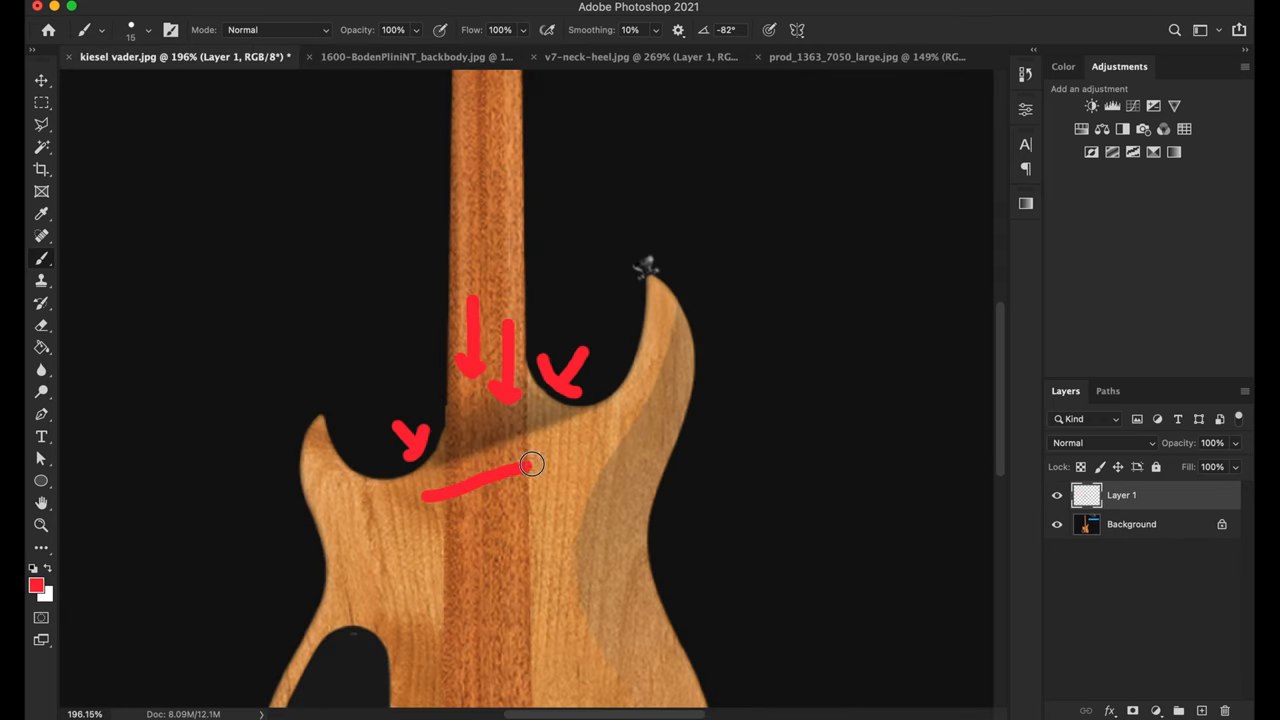
drag(532, 464, 622, 408)
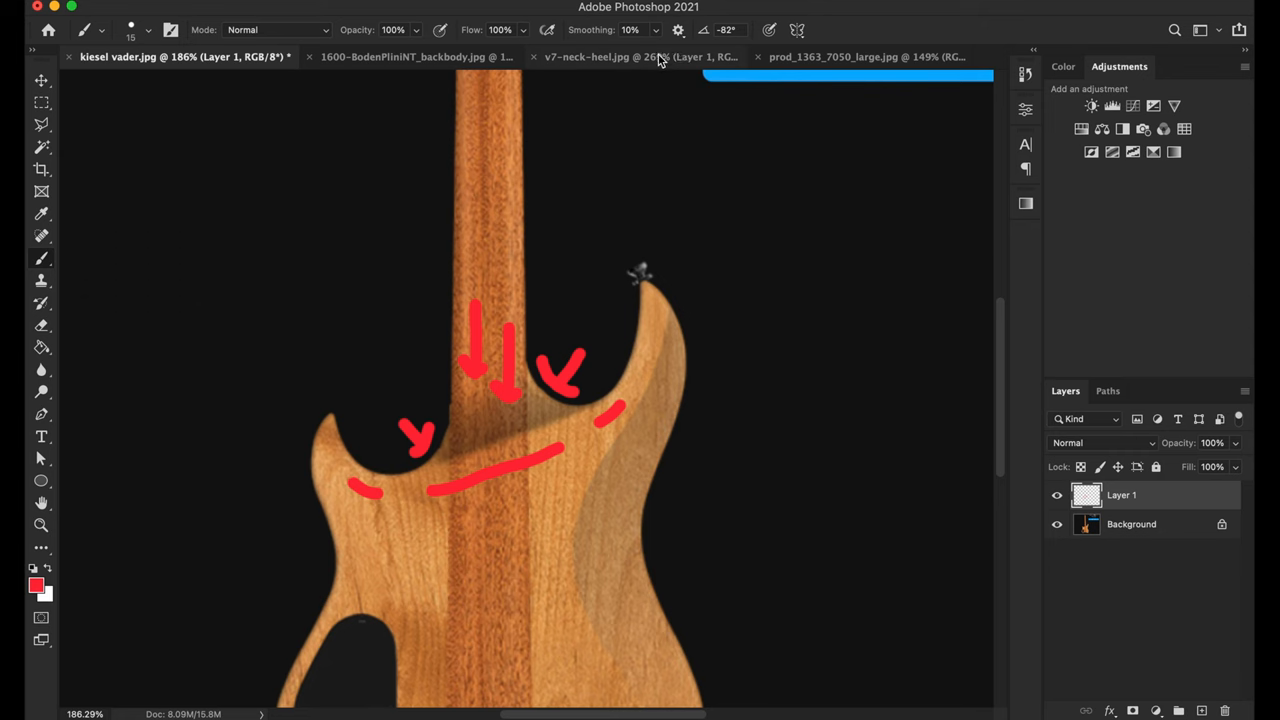
click(638, 56)
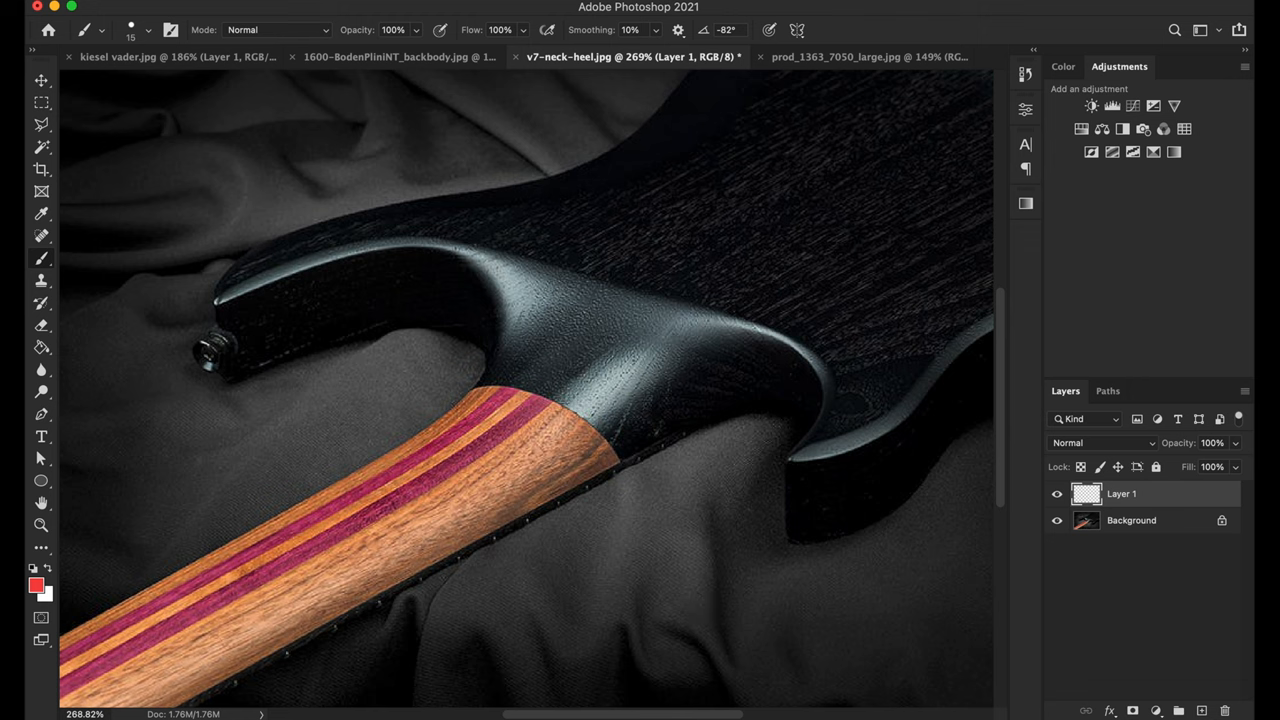
mouse_move(608, 328)
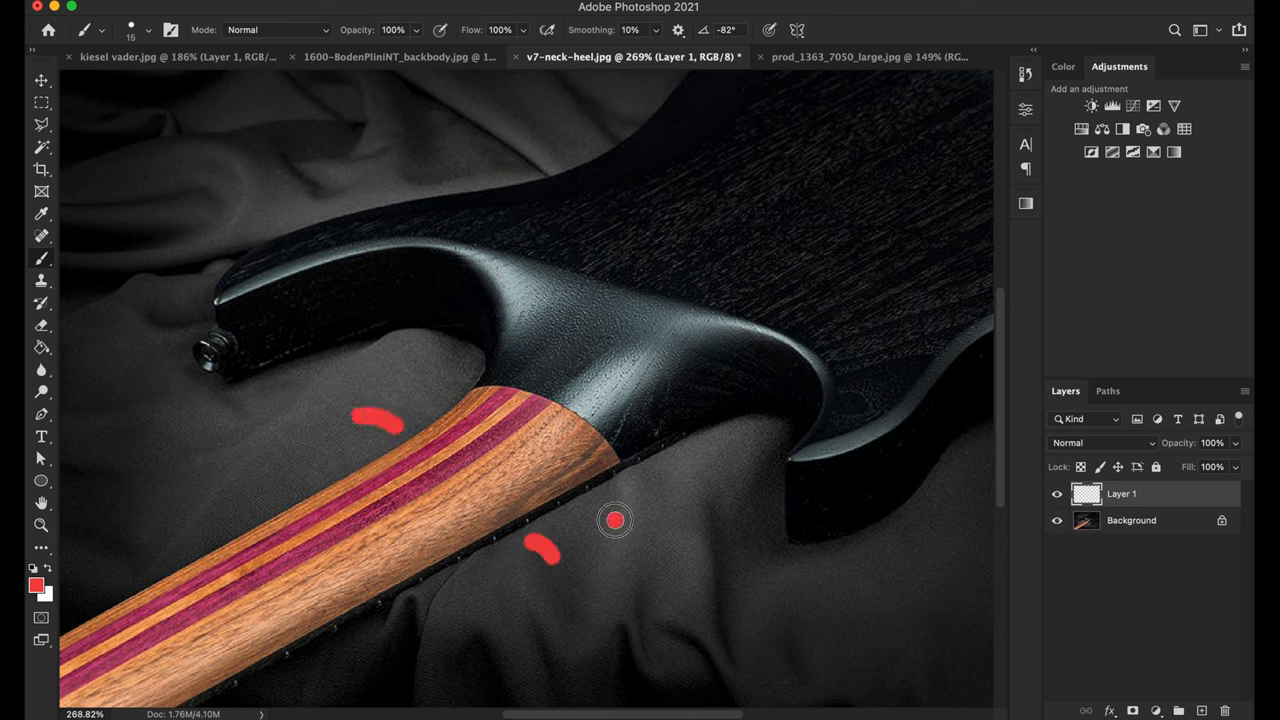
Step: Brush a red mark along the heel transition beside the striped neck
drag(616, 520, 720, 460)
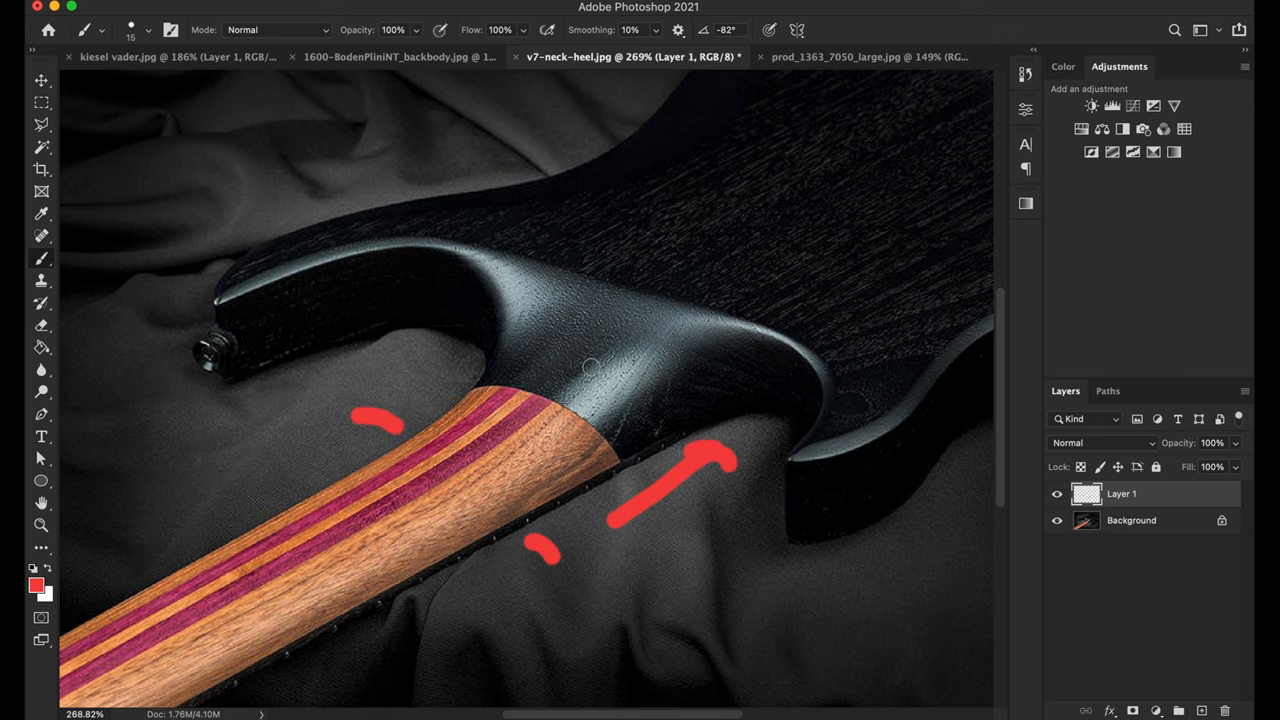
mouse_move(690, 380)
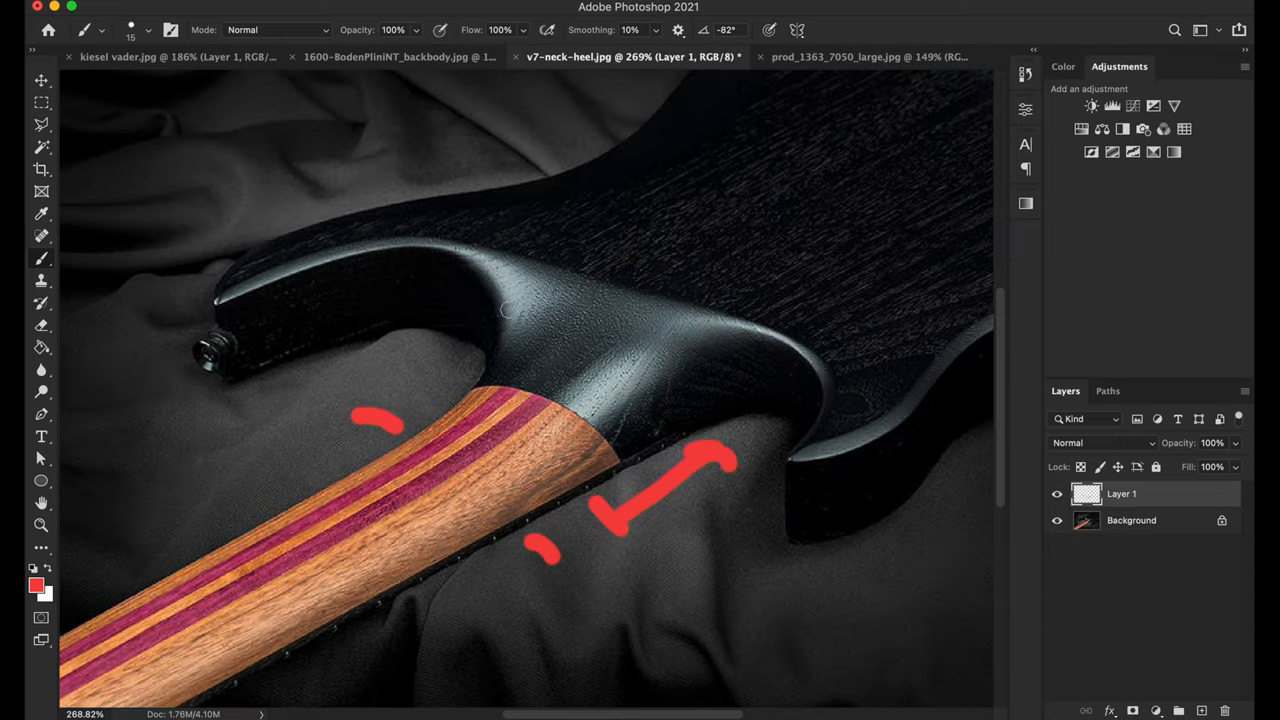
mouse_move(536, 356)
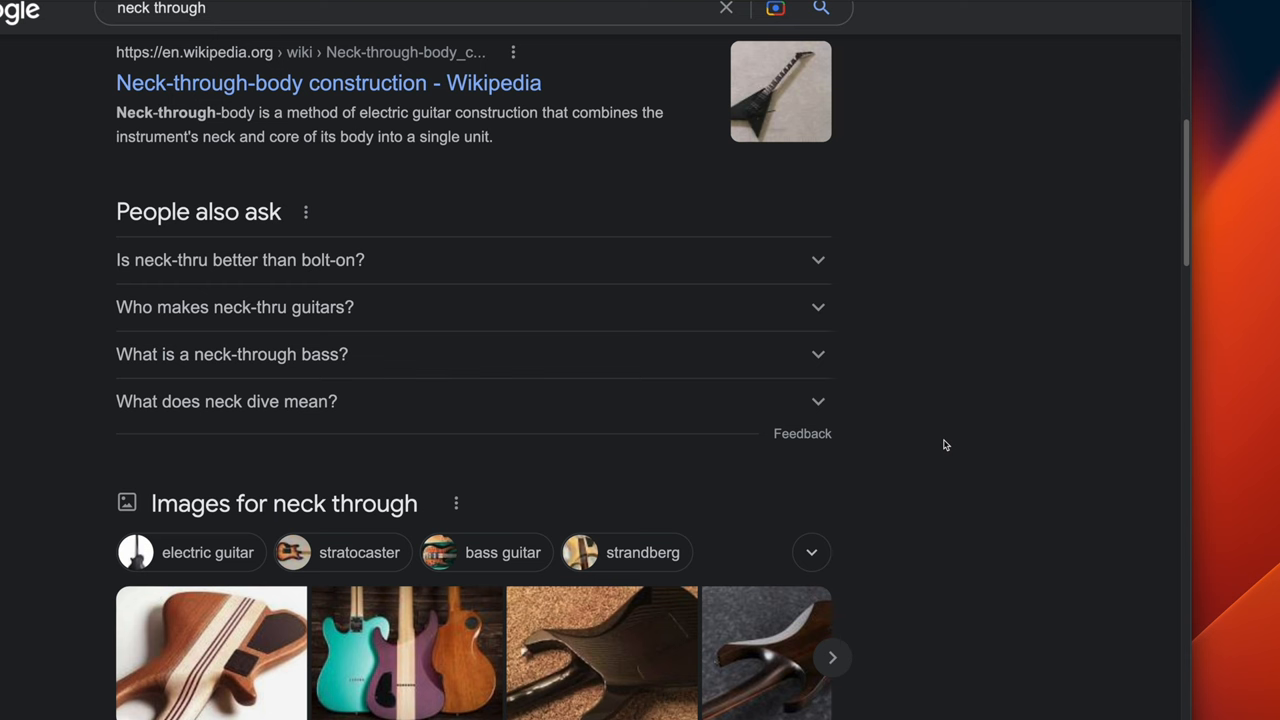
Step: Scroll the 'neck through' results to Images and preview the dark neck-through guitar photo
scroll(down, 3)
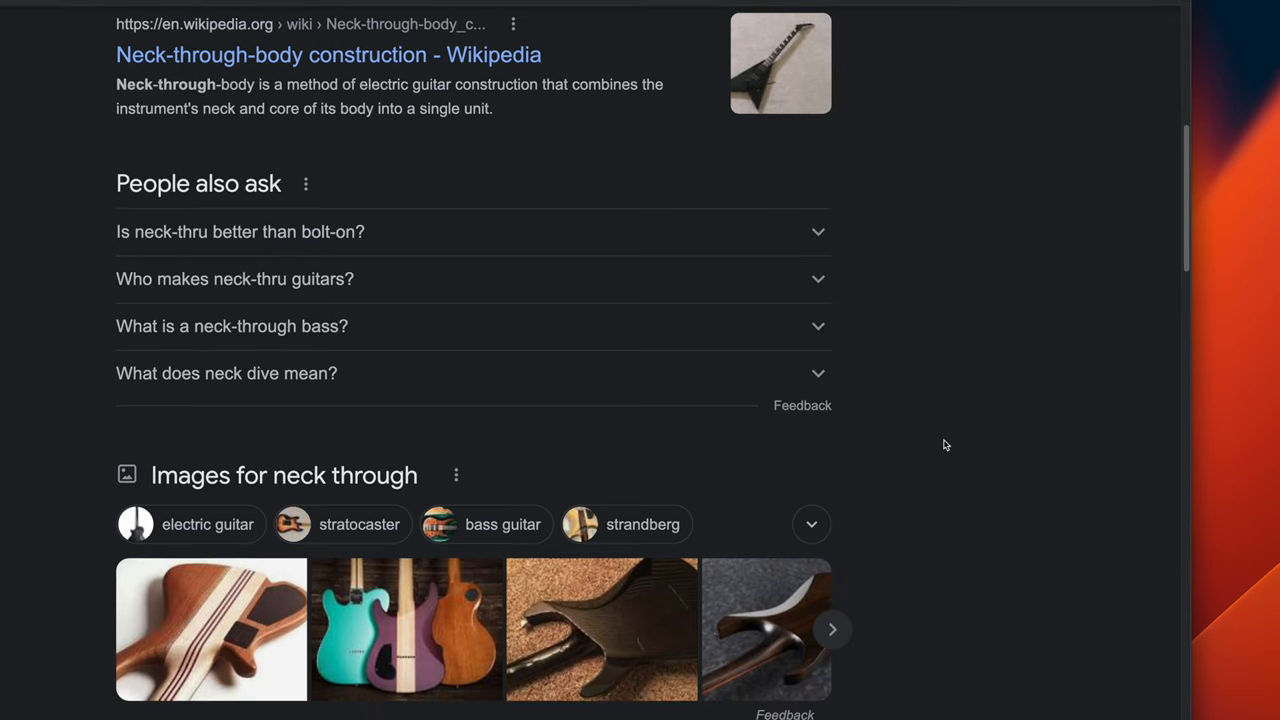
scroll(down, 3)
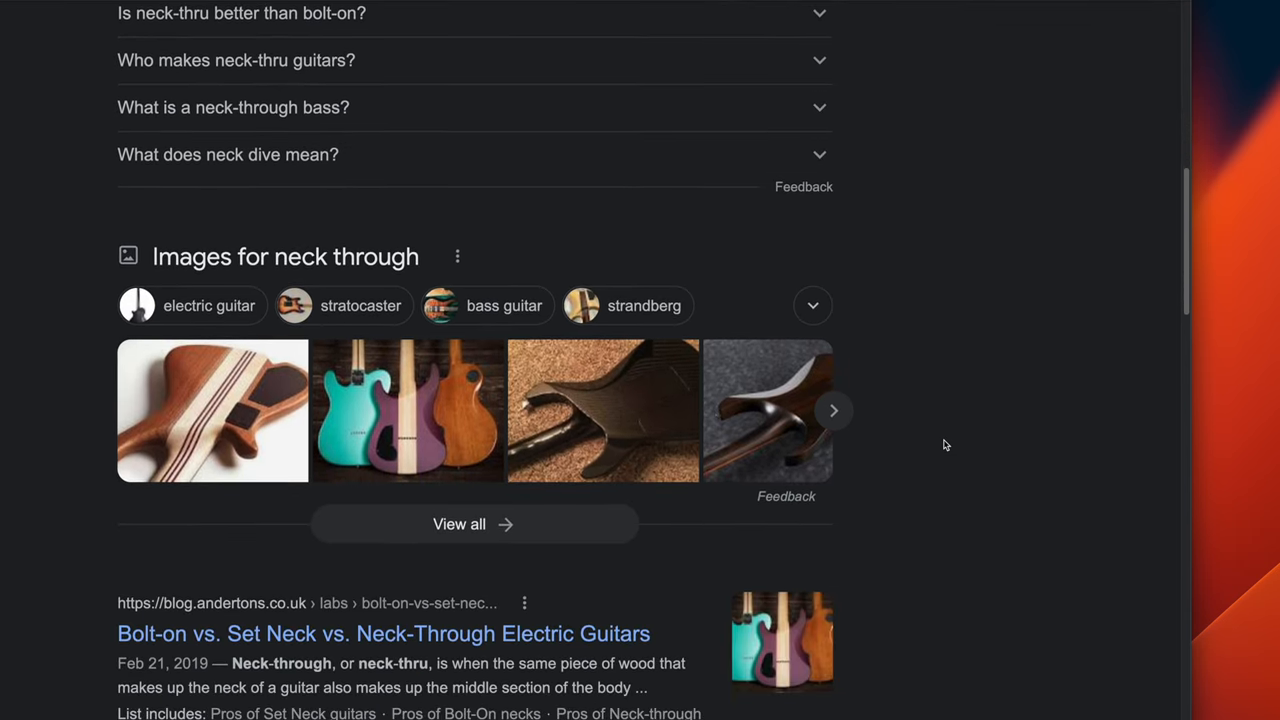
mouse_move(796, 454)
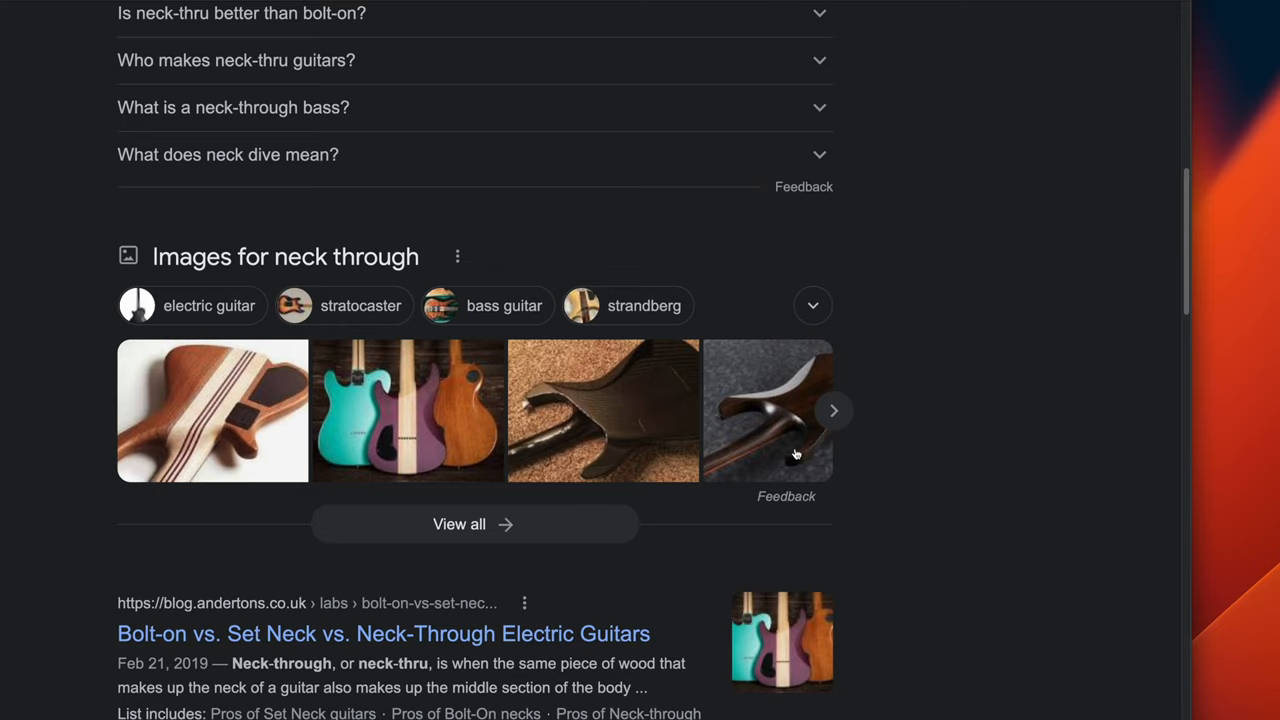
click(768, 410)
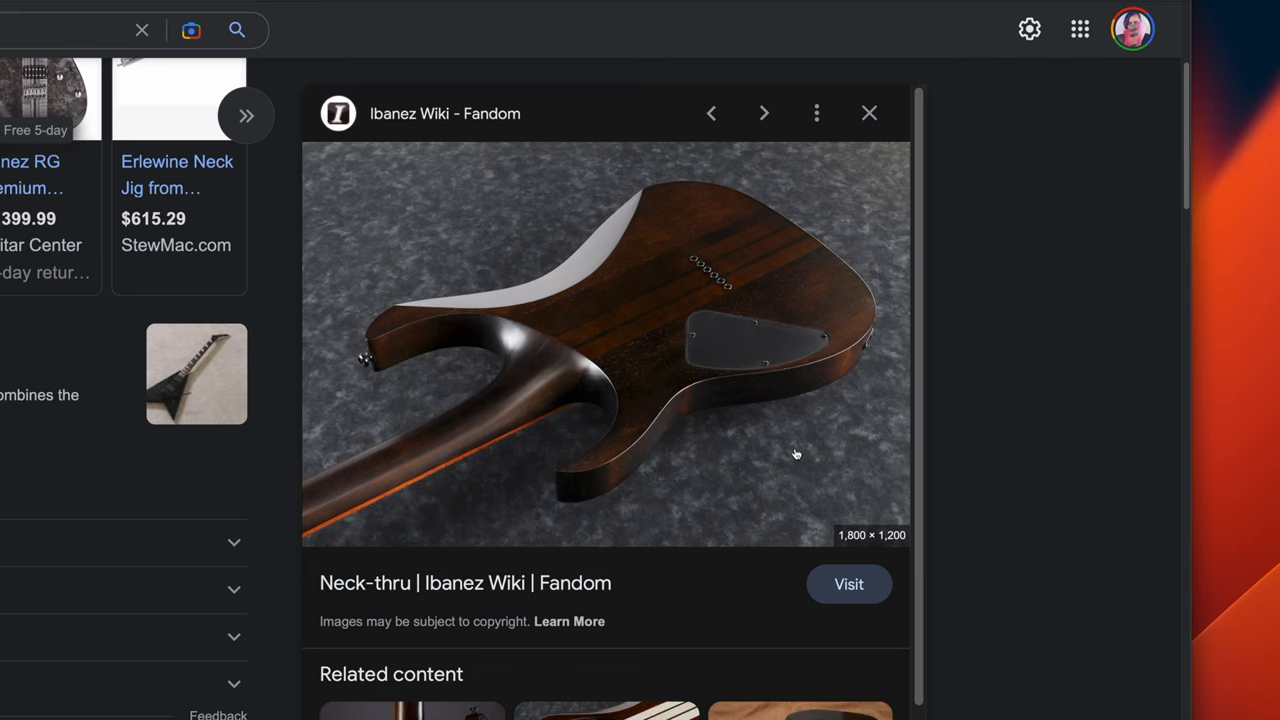
mouse_move(528, 336)
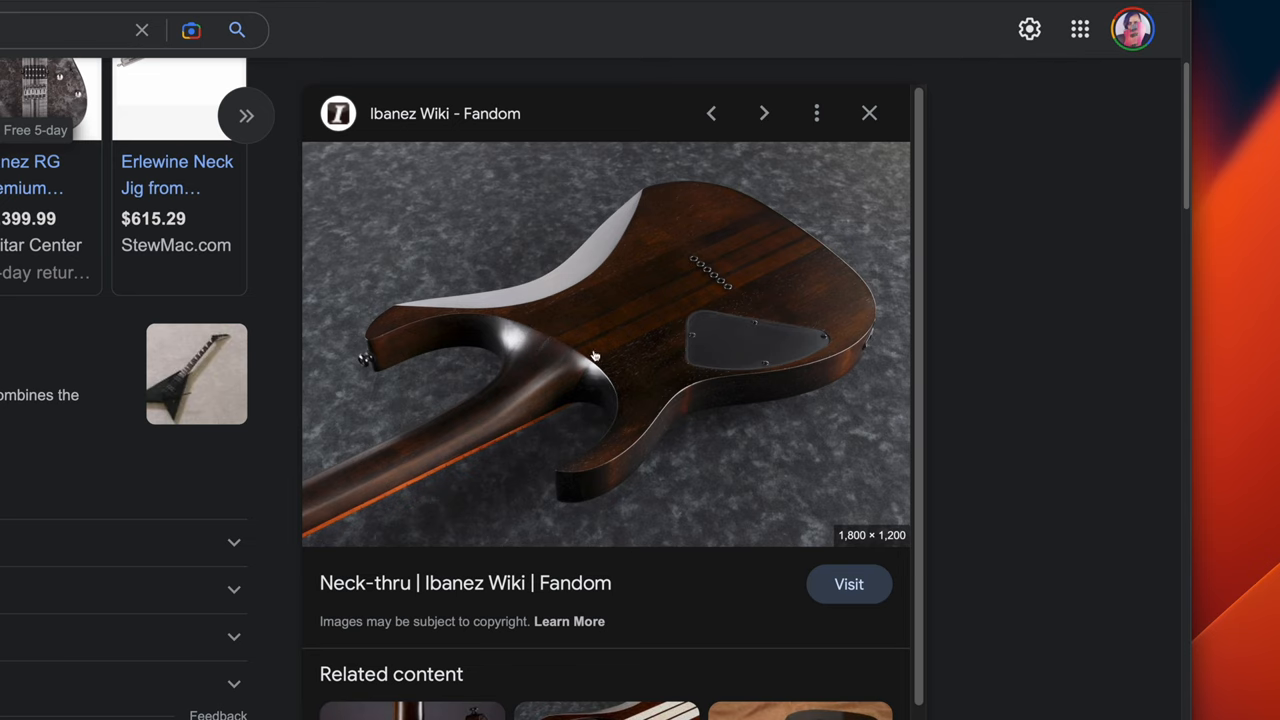
mouse_move(560, 418)
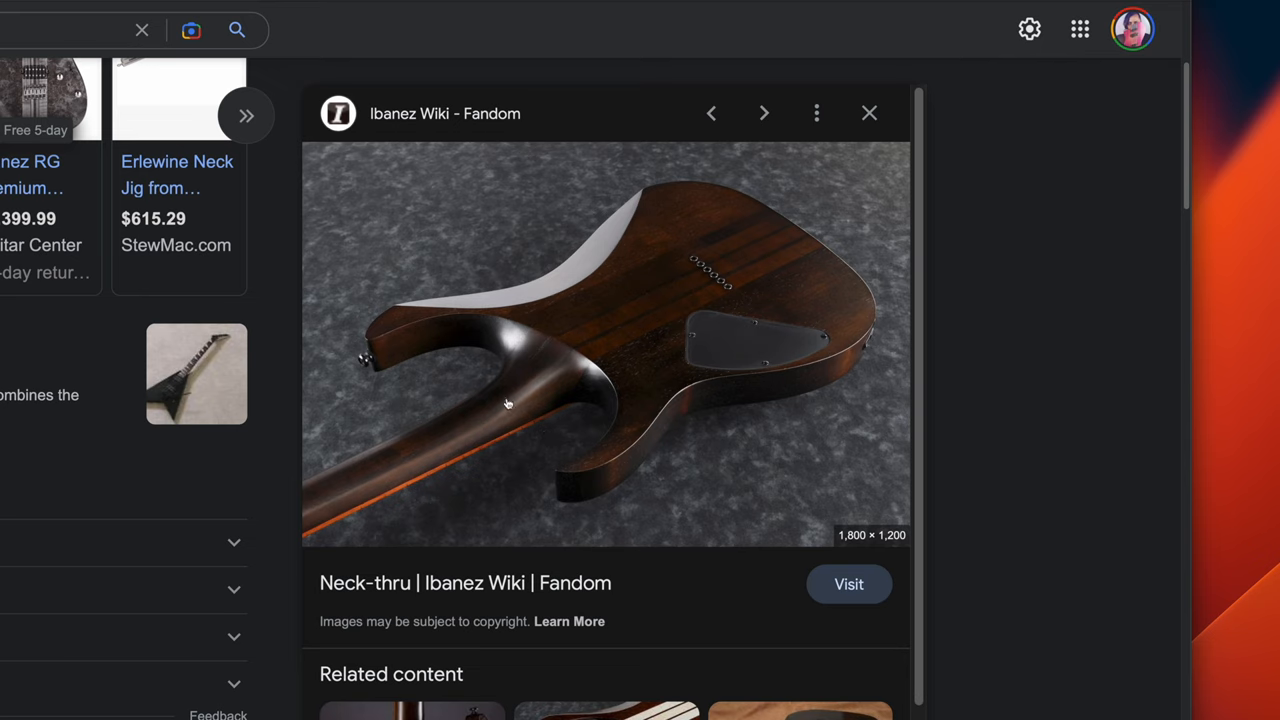
mouse_move(514, 412)
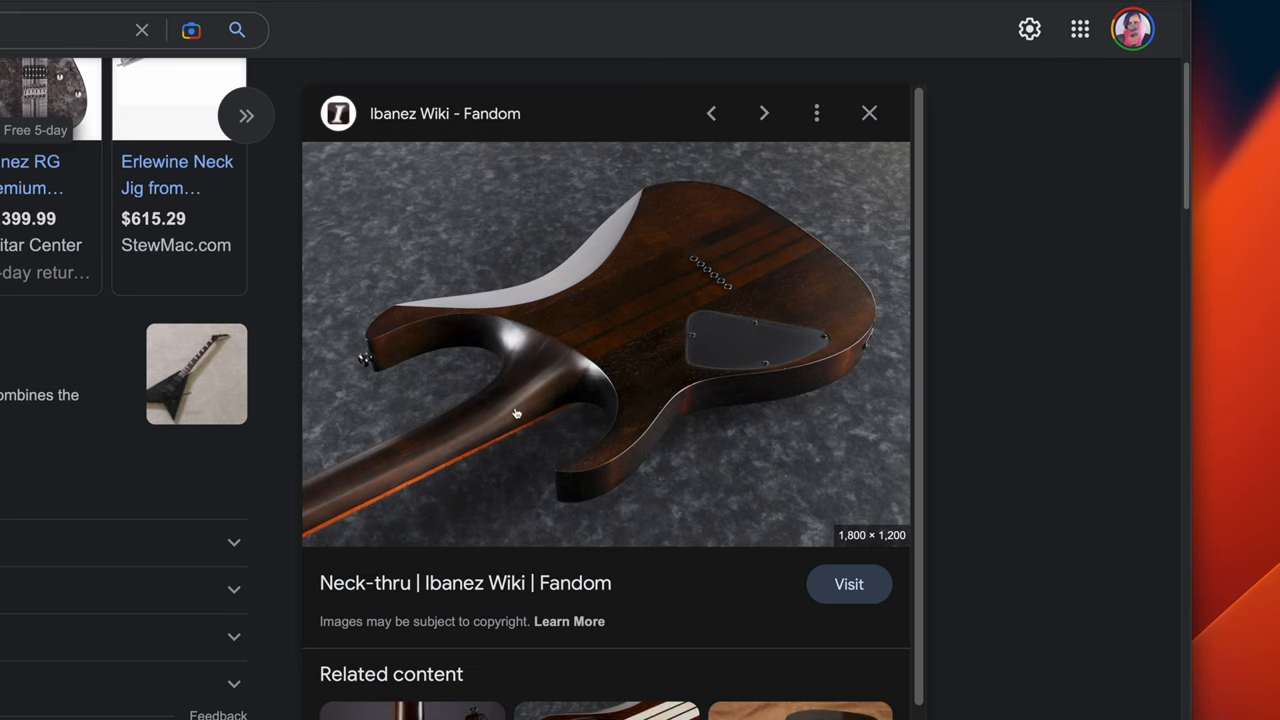
mouse_move(532, 436)
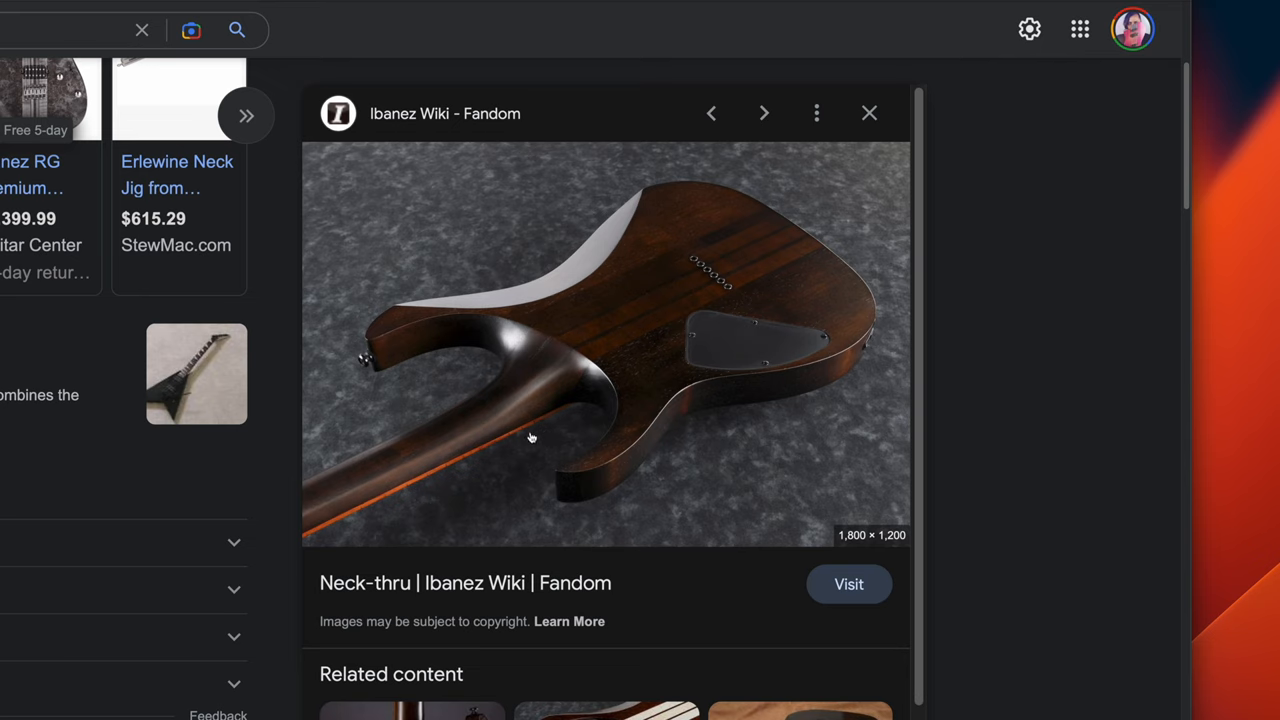
mouse_move(536, 432)
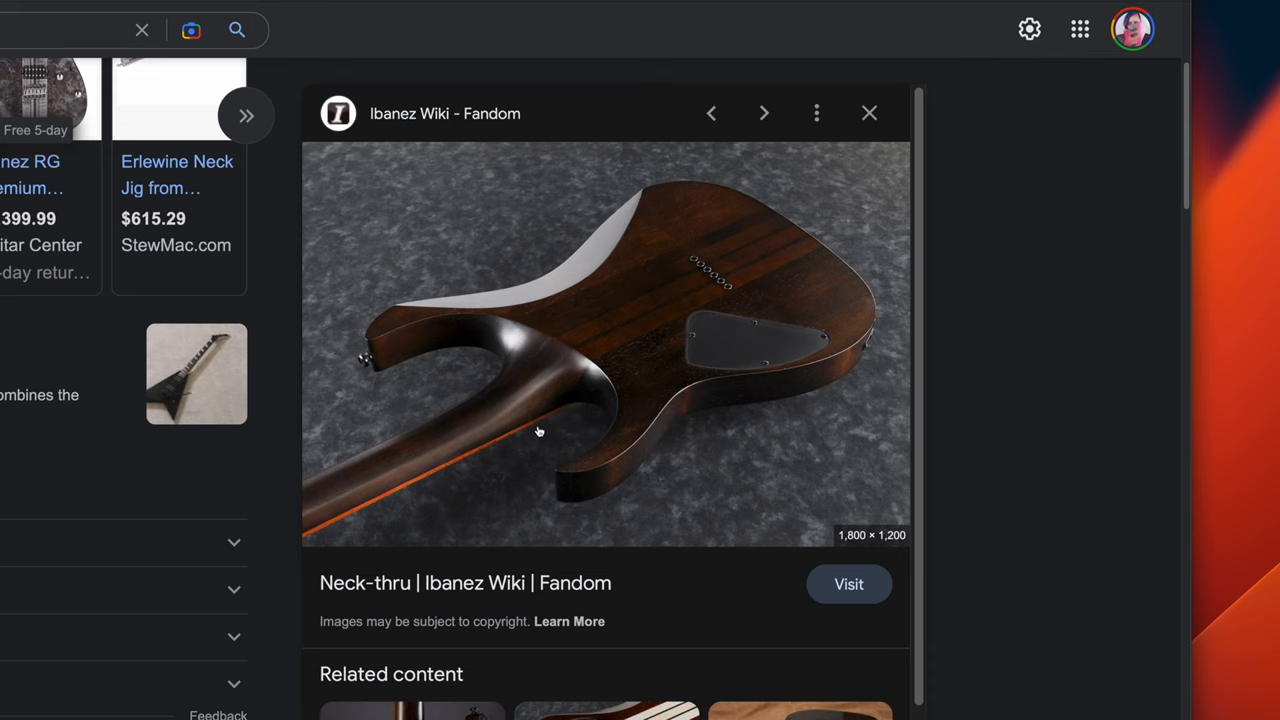
mouse_move(488, 424)
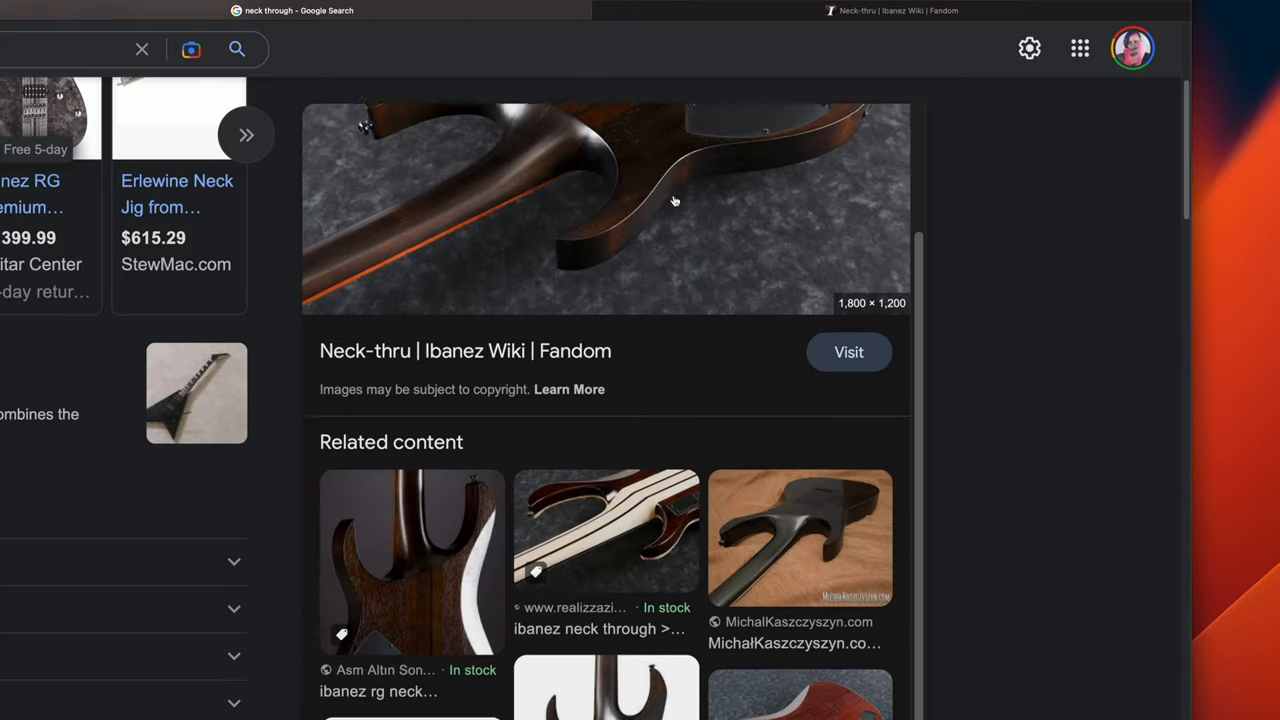
Step: View the striped Ibanez neck-through close-up larger, then close the preview panel
scroll(down, 3)
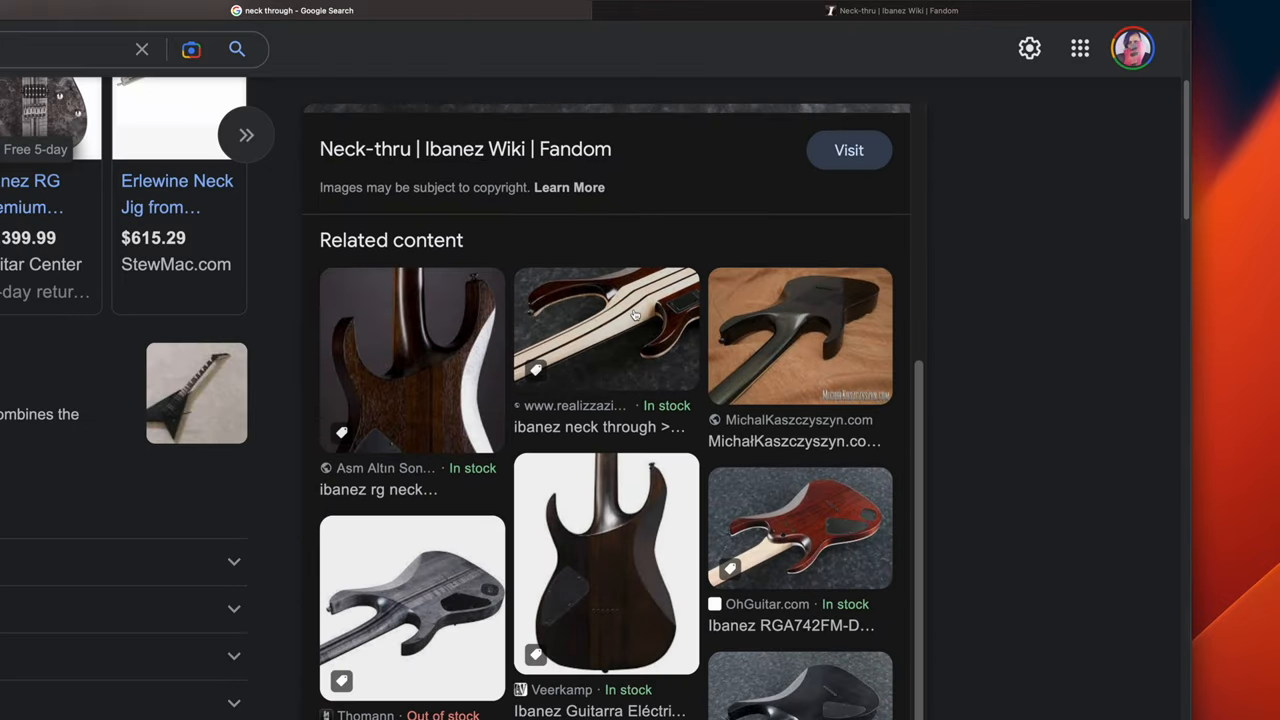
click(606, 330)
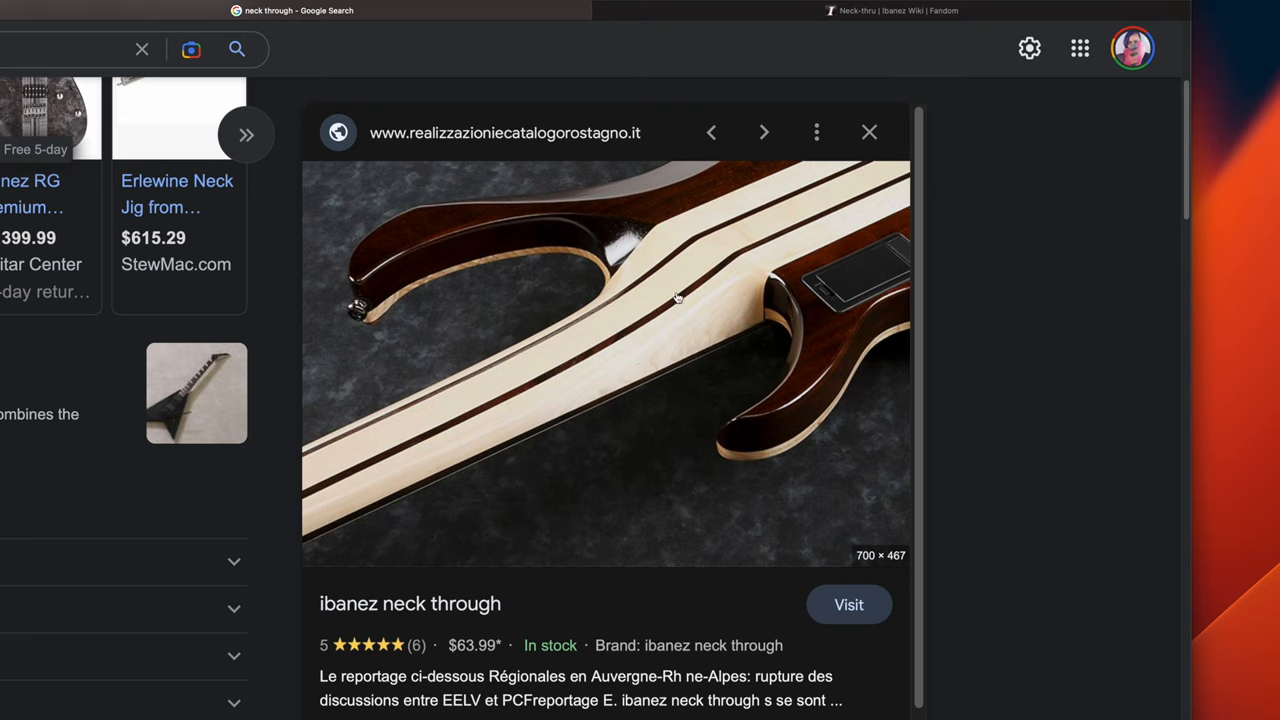
mouse_move(776, 362)
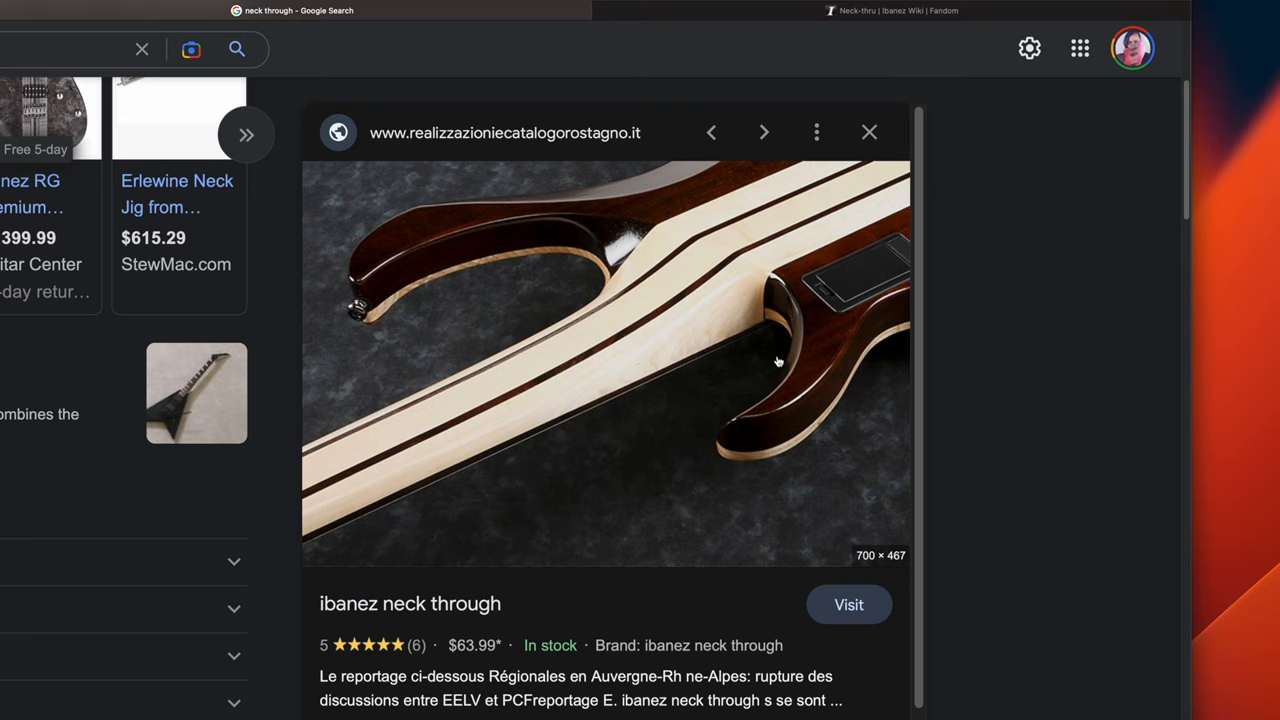
mouse_move(776, 304)
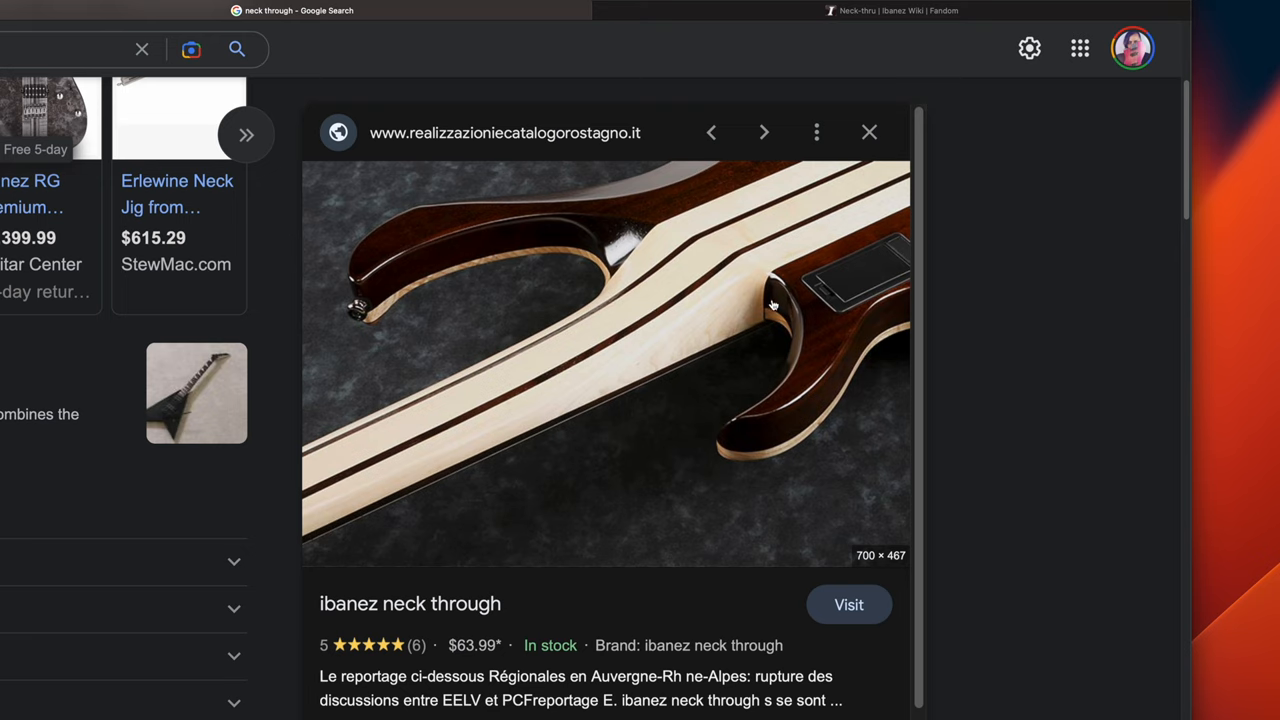
mouse_move(764, 296)
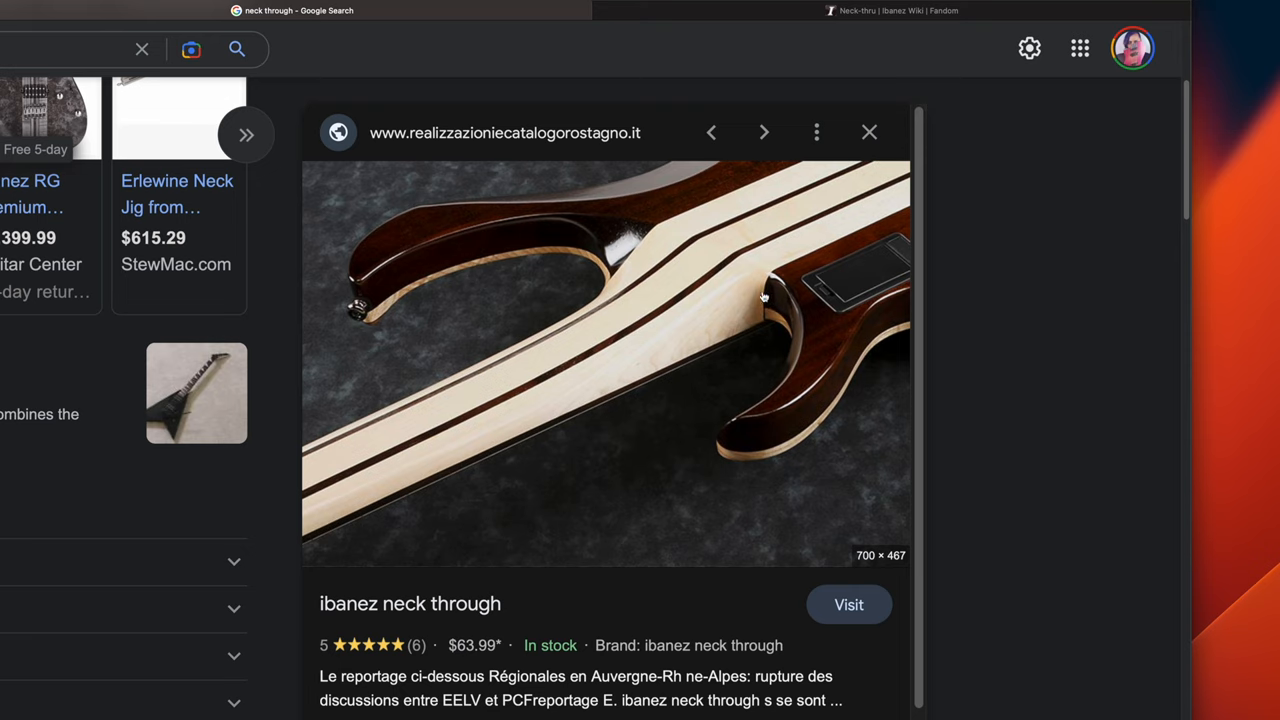
mouse_move(778, 300)
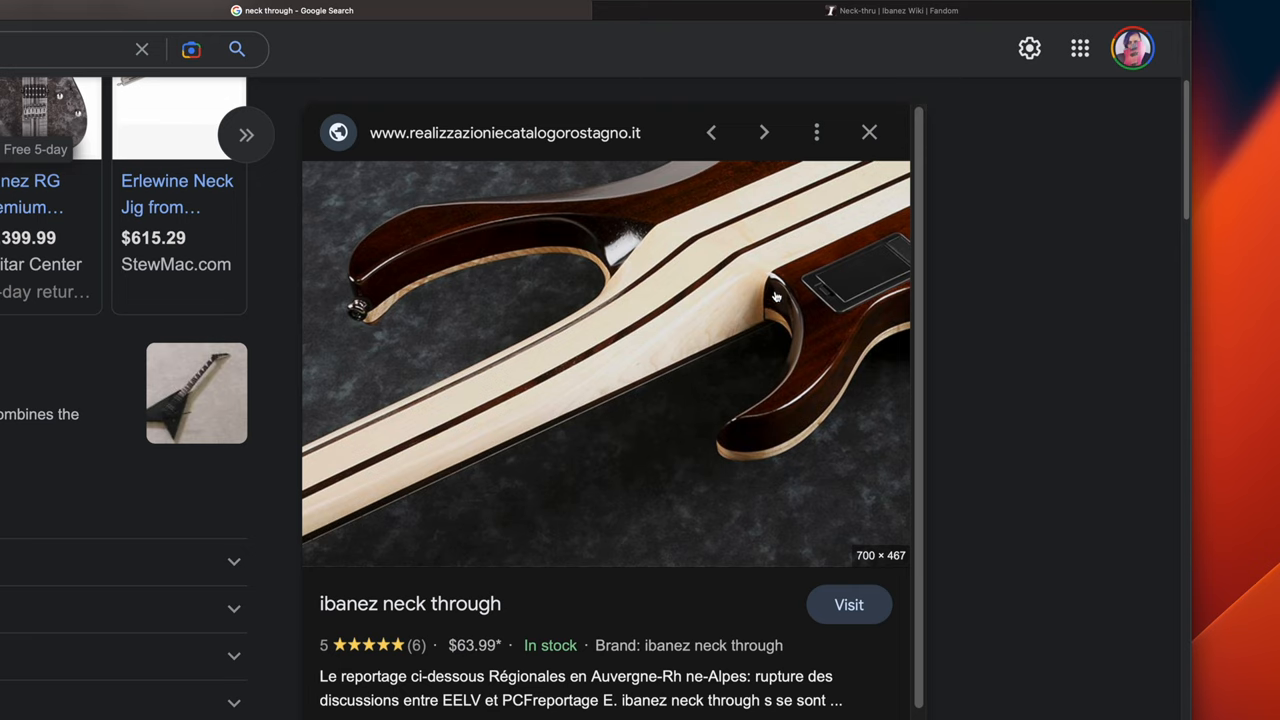
mouse_move(730, 308)
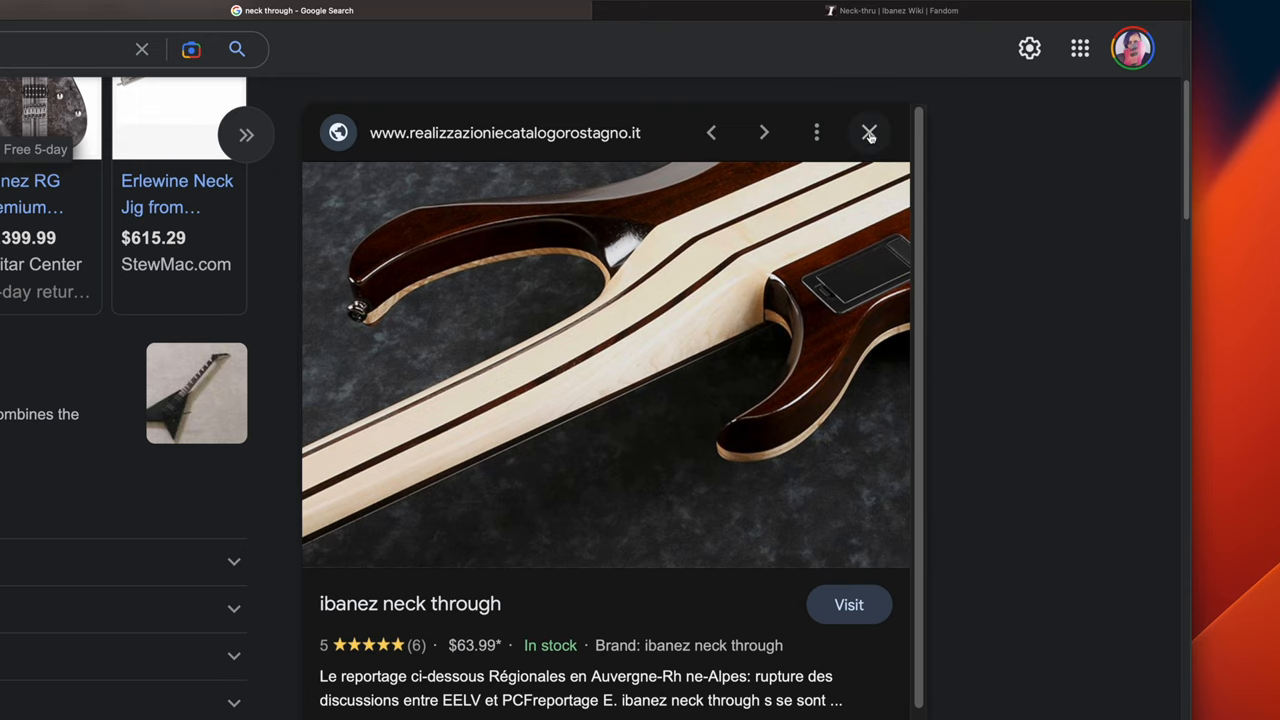
click(868, 132)
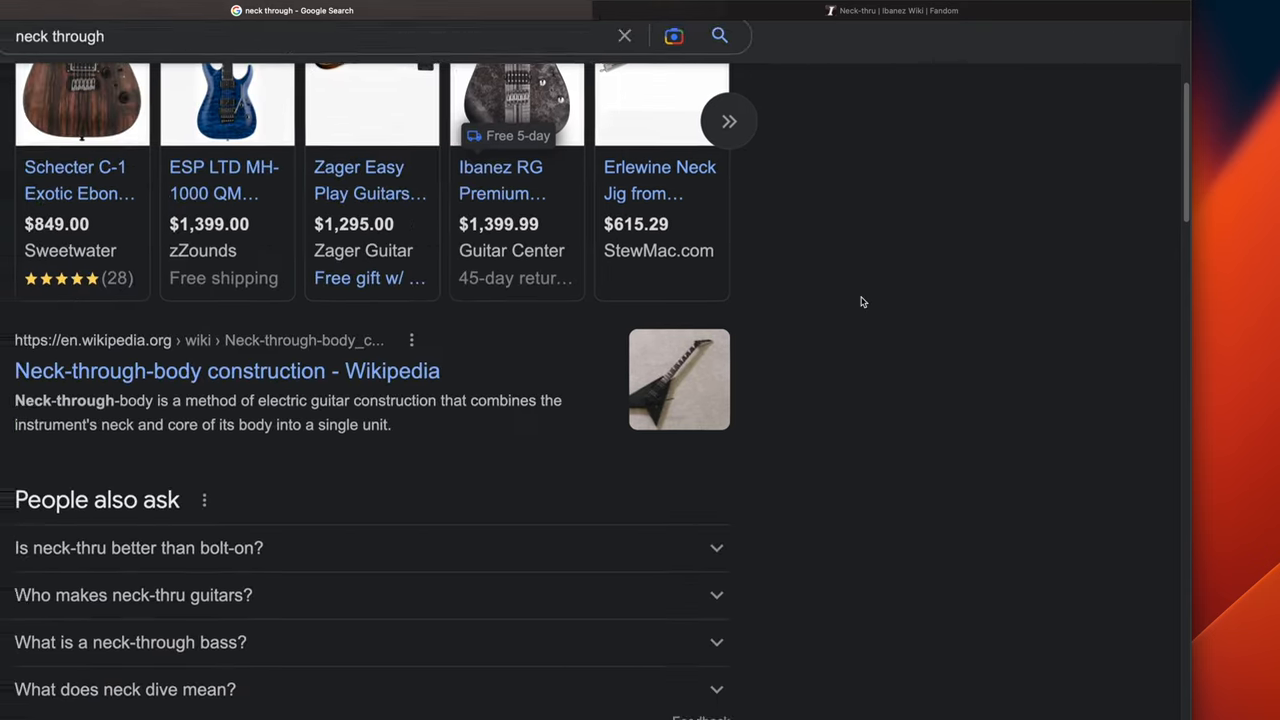
click(678, 378)
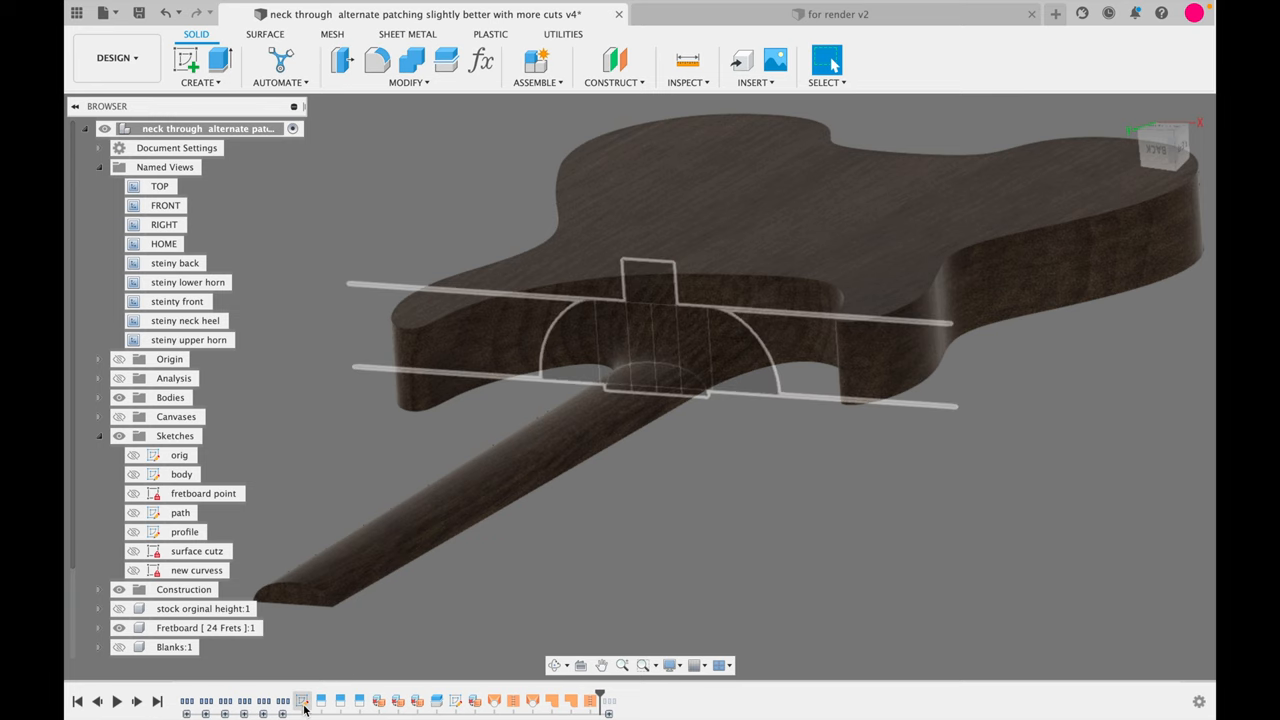
Step: Roll the timeline back and open the 'surface cutz' sketch for editing
right_click(196, 552)
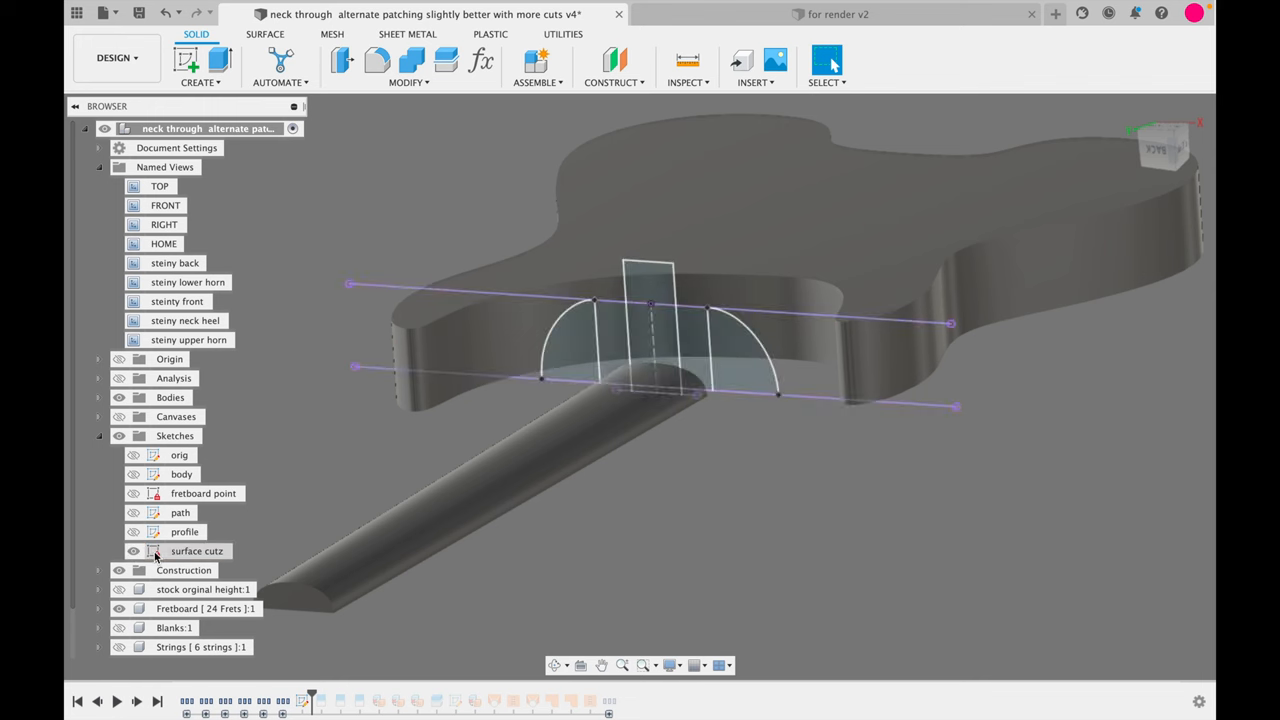
double_click(196, 552)
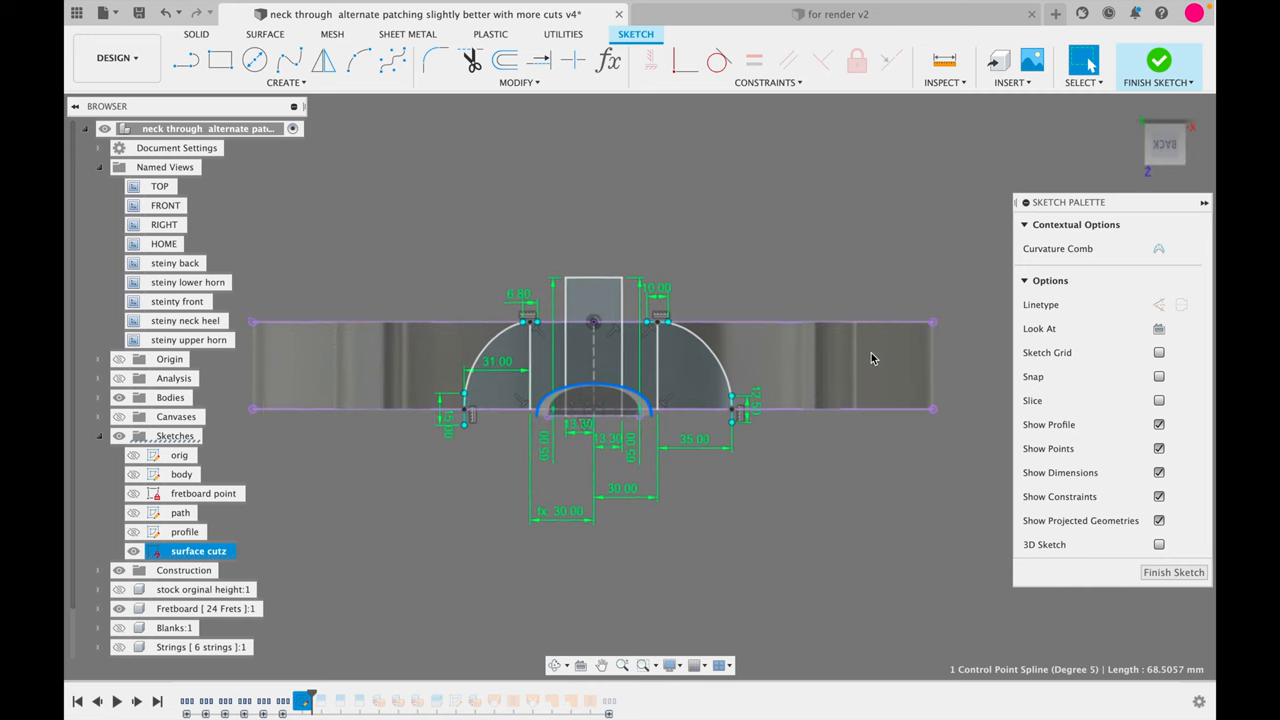
Step: Zoom into the cross-section sketch and select the vertical centre line to check its length
drag(872, 360, 796, 276)
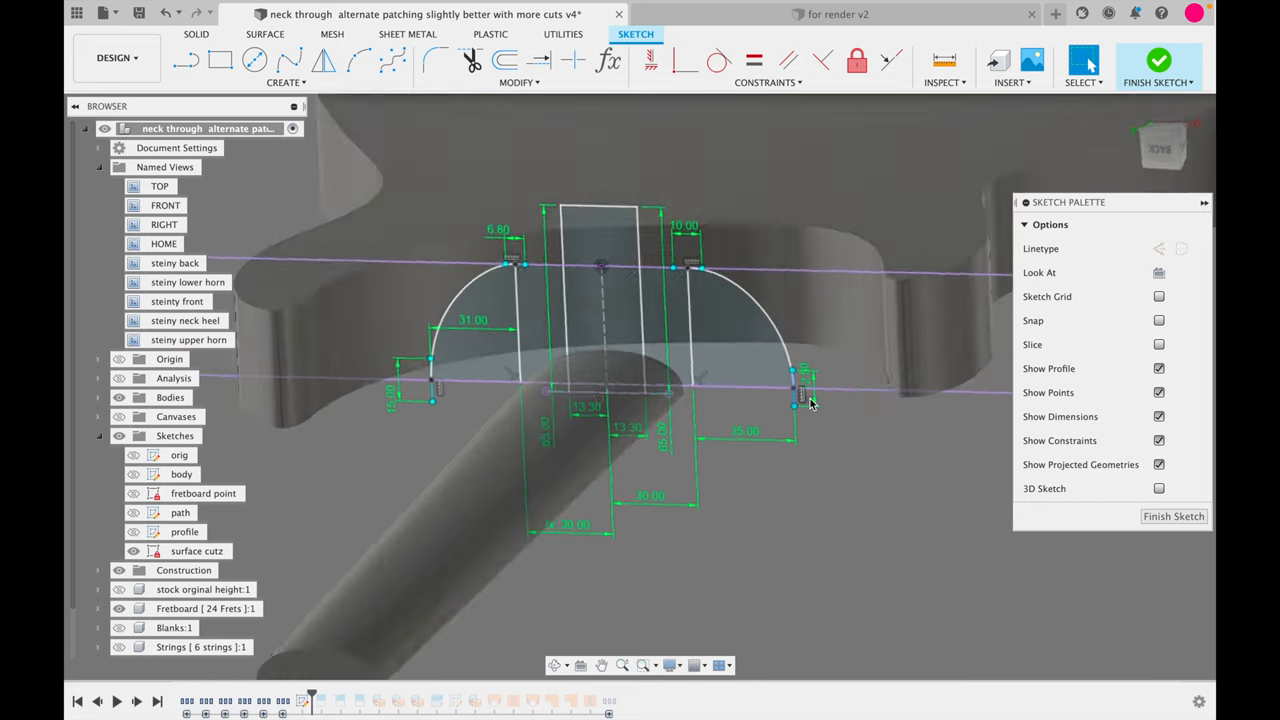
click(1164, 144)
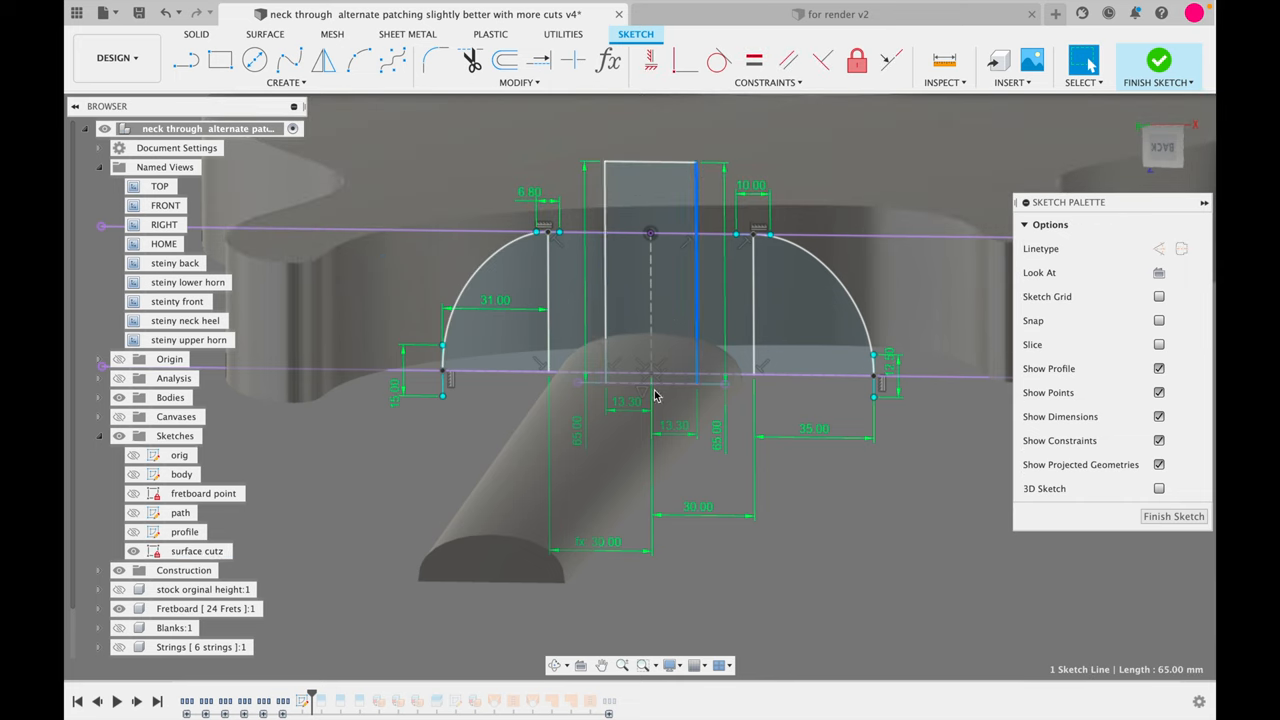
mouse_move(1048, 538)
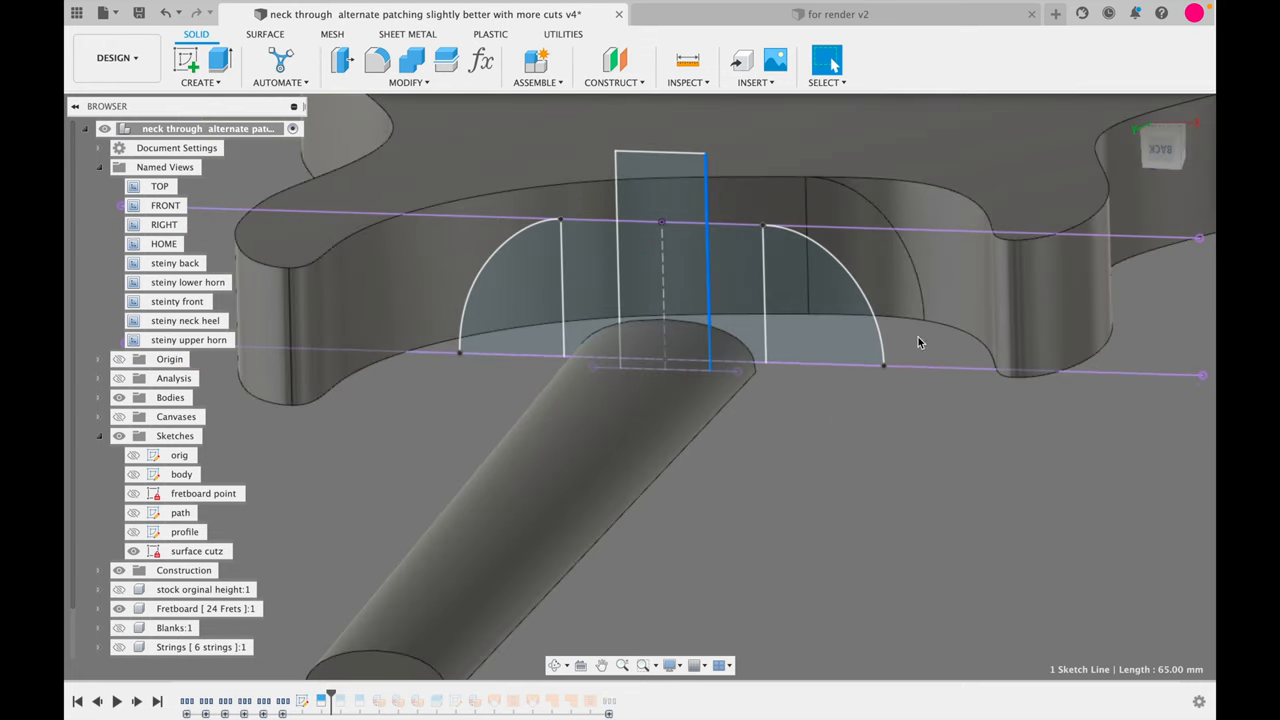
Step: Move the timeline marker forward to just after the 'new curves' sketch
click(756, 280)
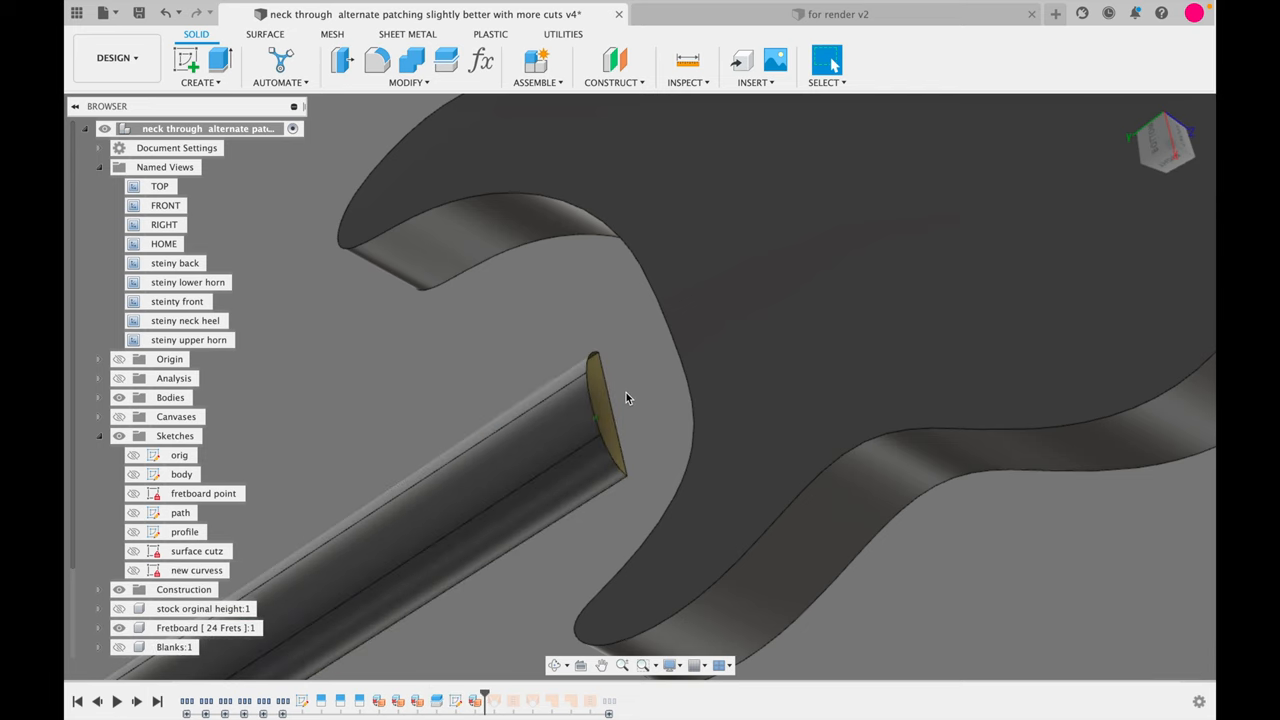
Step: Orbit to the back of the neck junction and open the 'new curves' sketch for editing
drag(624, 398, 544, 512)
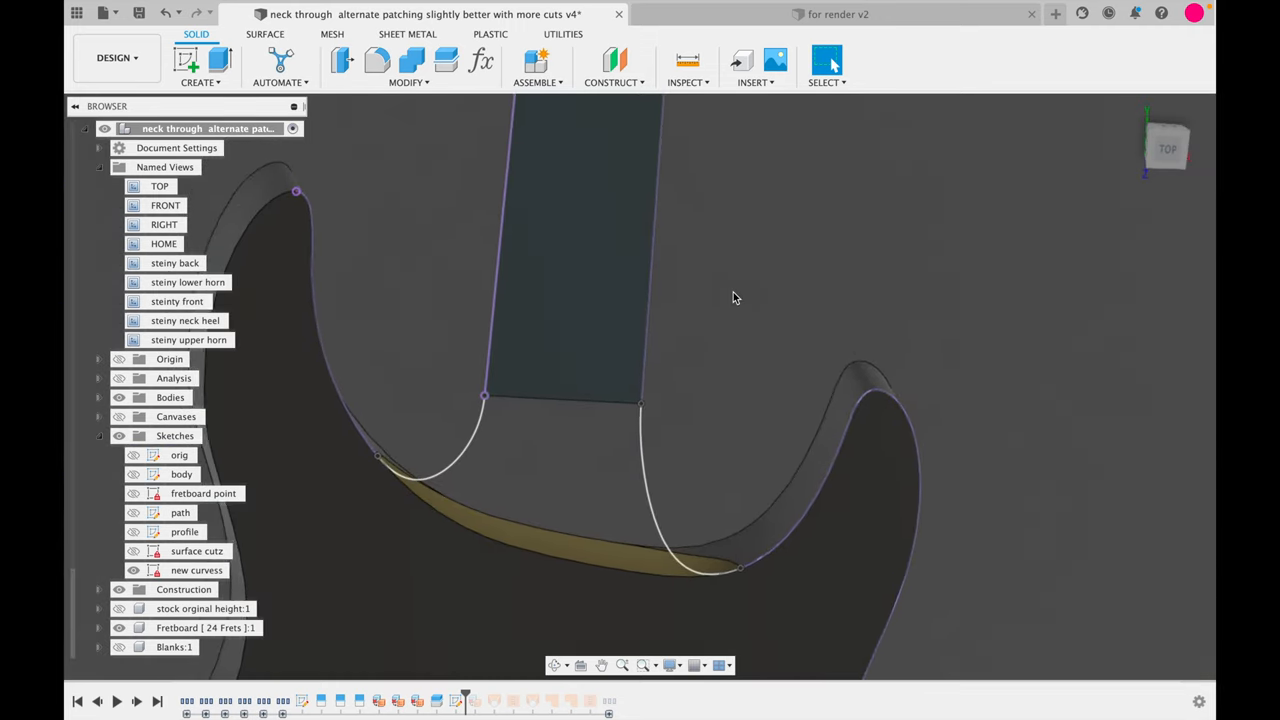
drag(736, 298, 624, 296)
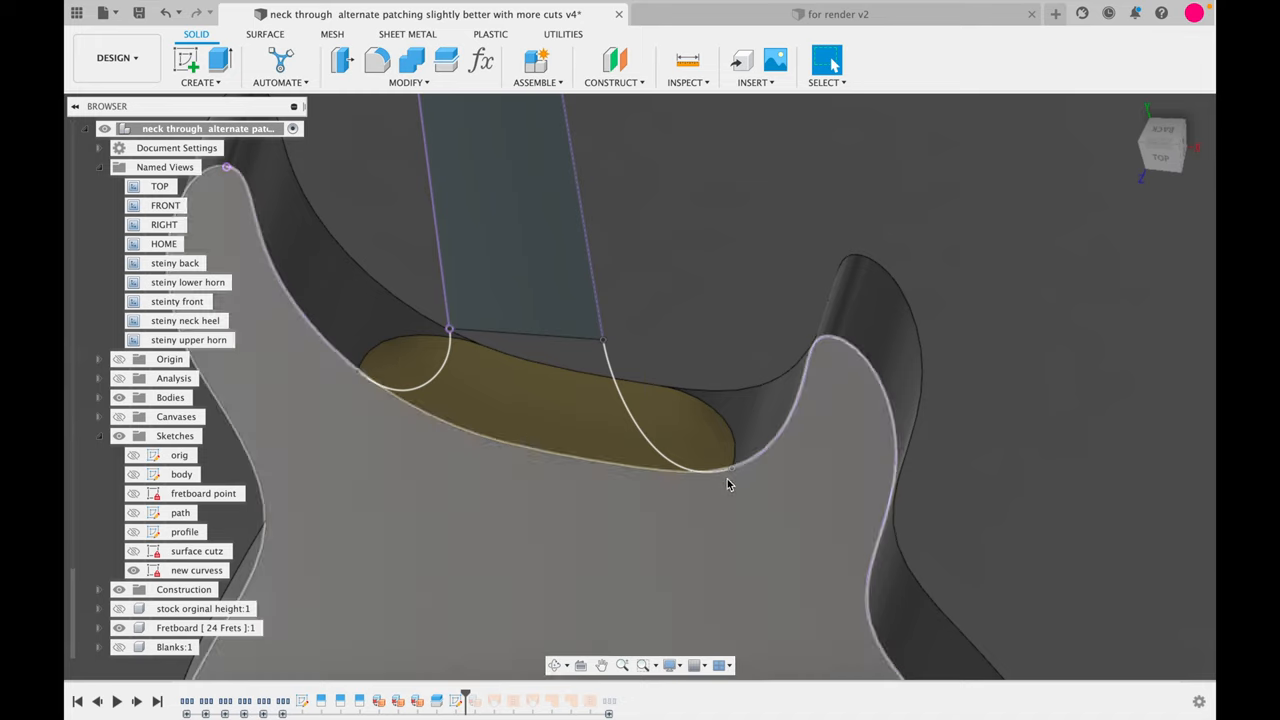
click(196, 568)
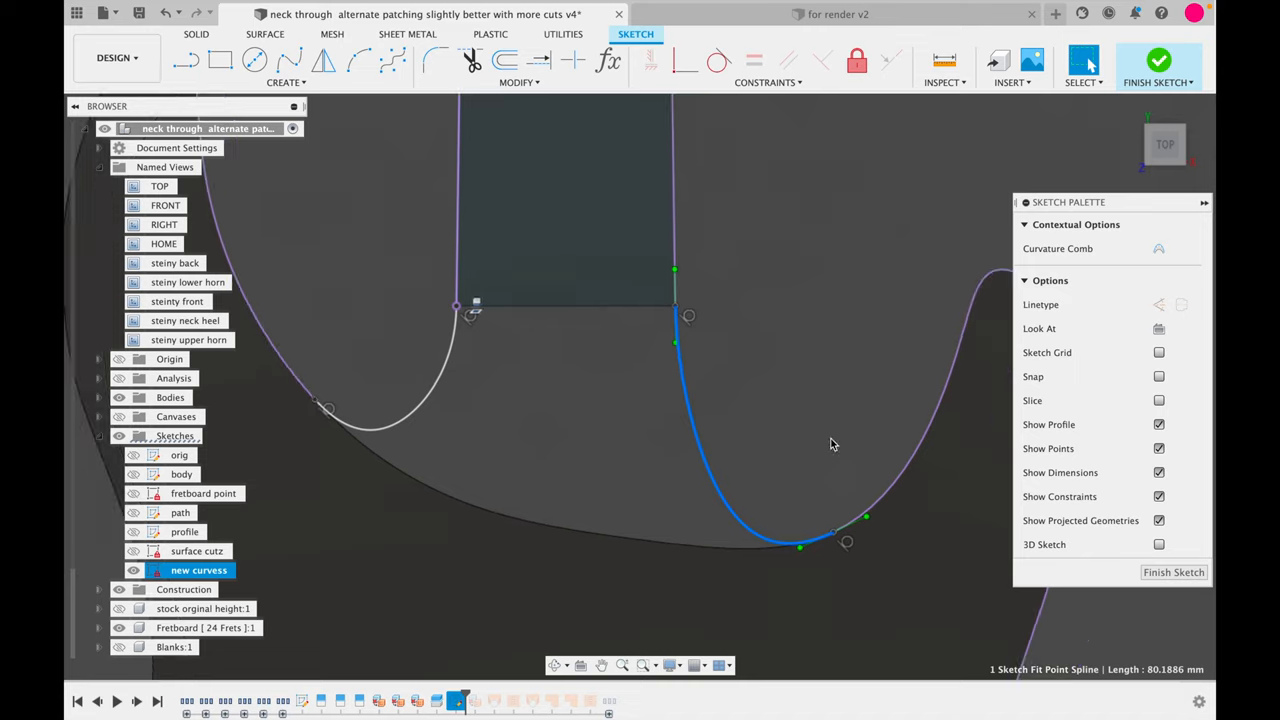
mouse_move(824, 458)
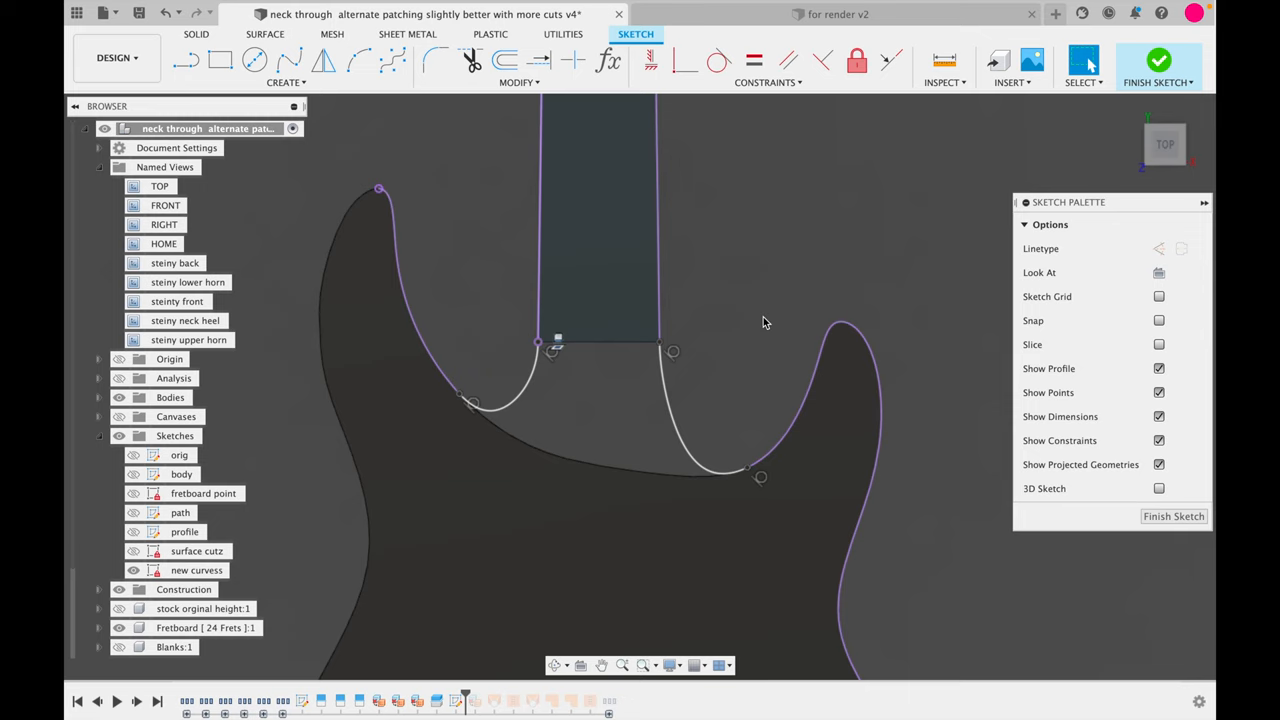
mouse_move(1104, 490)
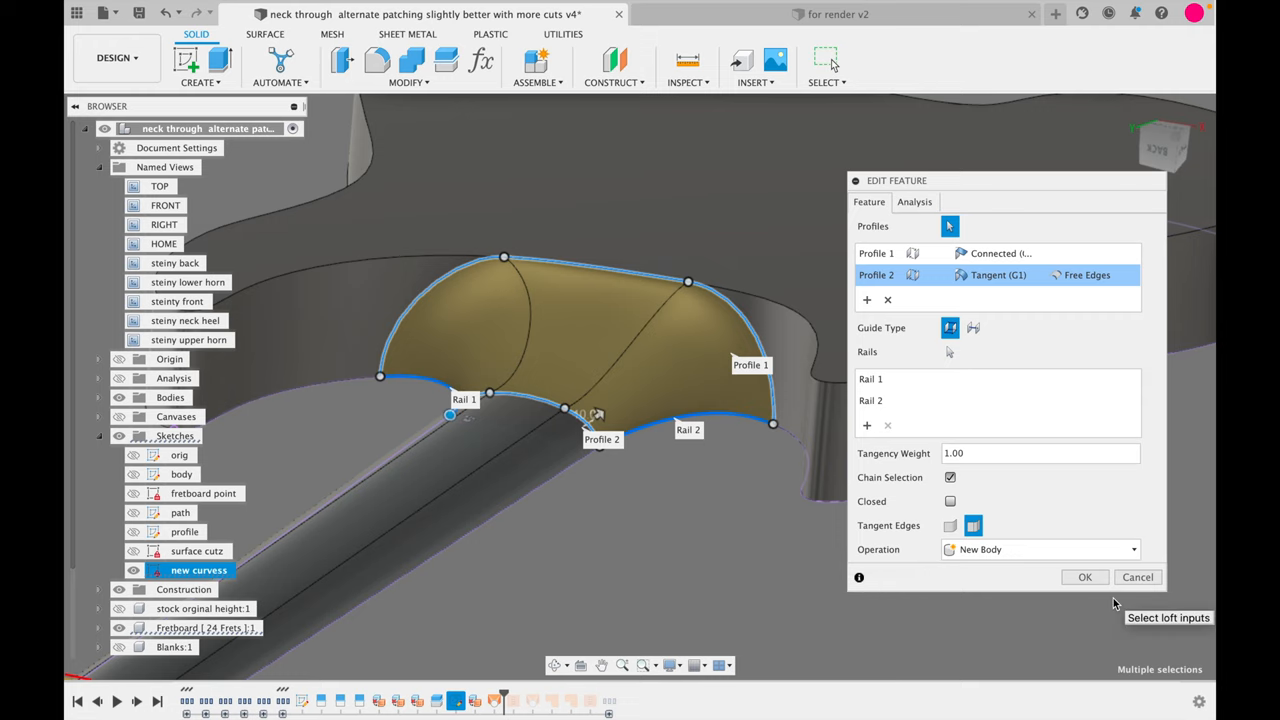
Step: Confirm the edited loft with Tangent G1 profiles and two rails blending neck into wings
click(1084, 576)
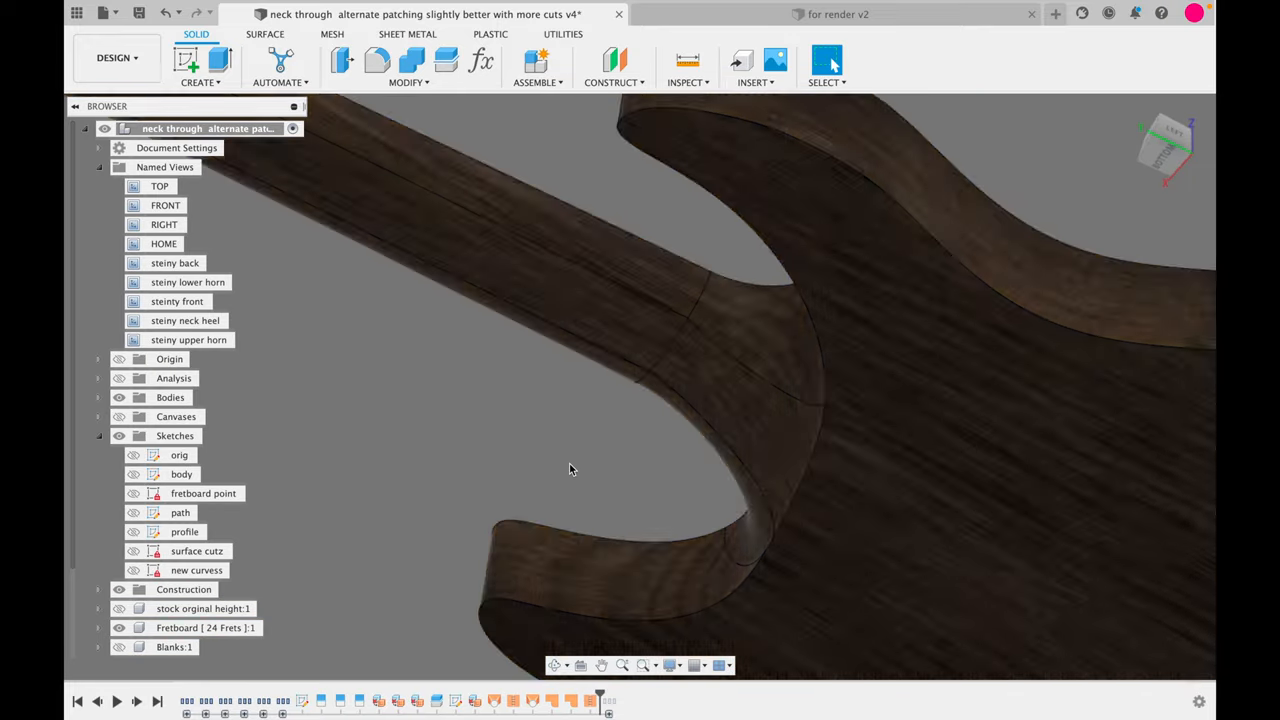
Step: Roll the timeline forward to reveal the wood-textured neck heel transition
click(834, 16)
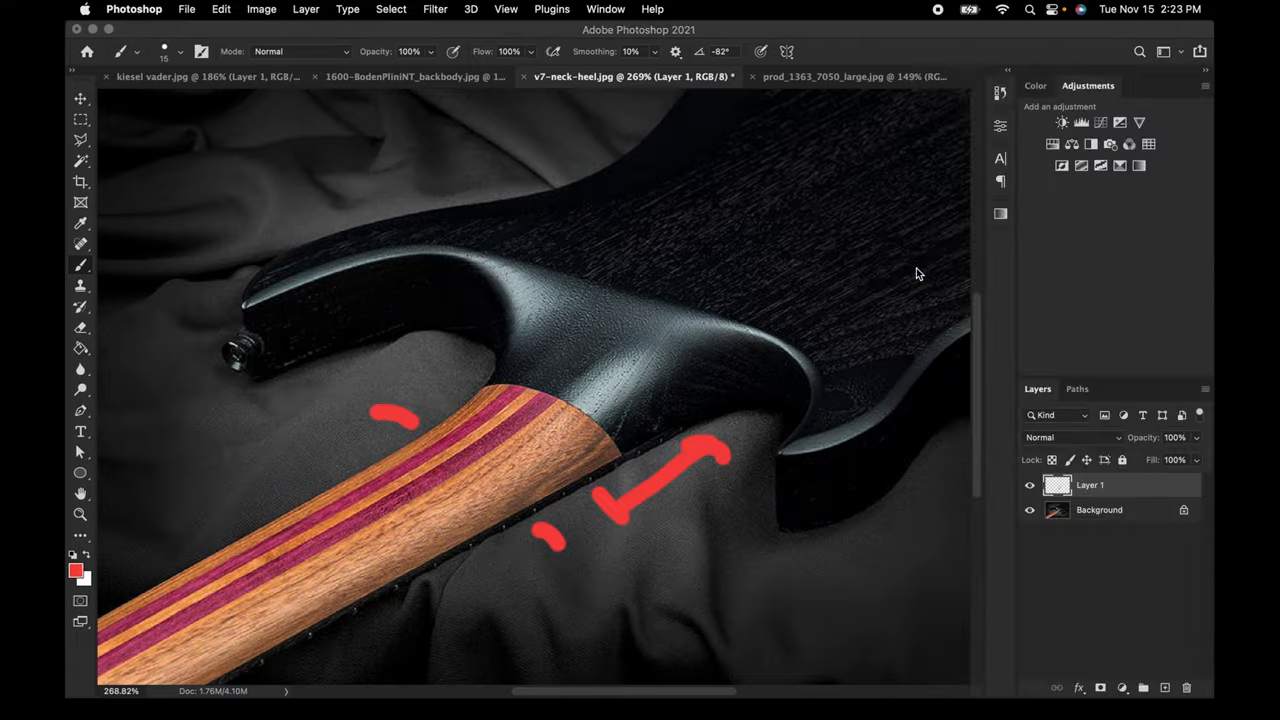
mouse_move(728, 308)
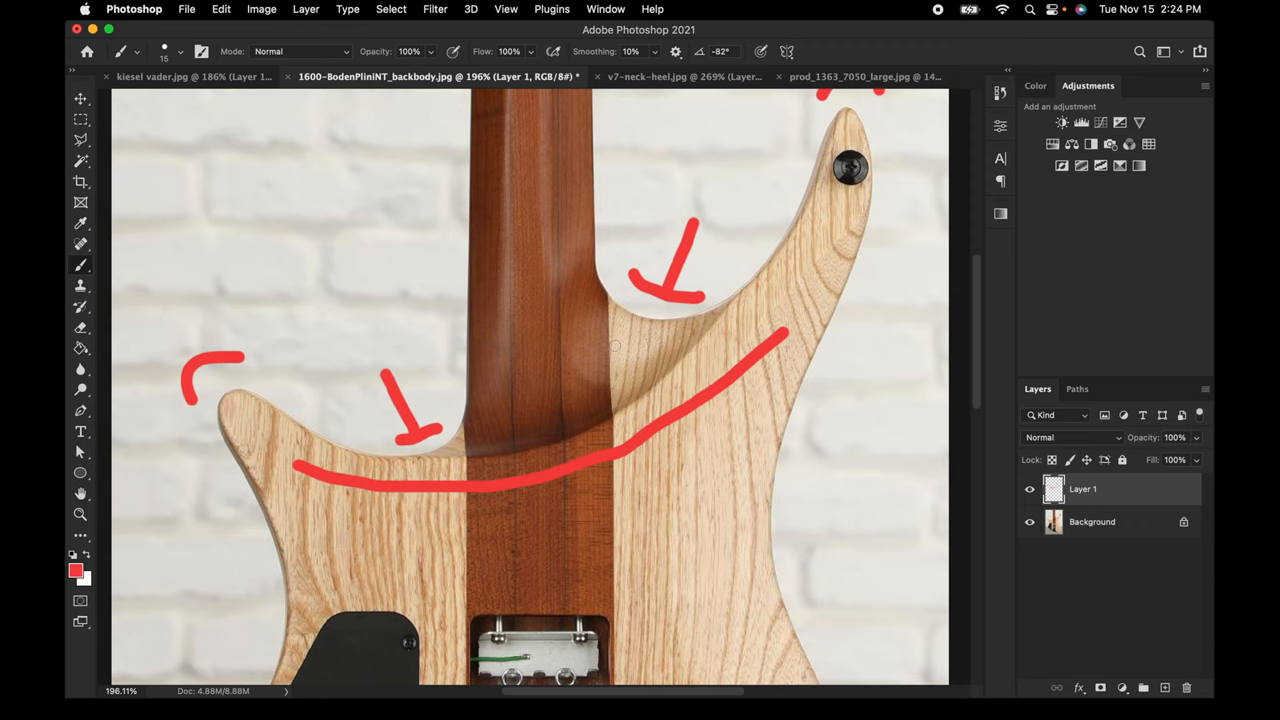
Step: Brush a red circle where the neck wood meets the upper horn on the back-body photo
drag(640, 340, 660, 360)
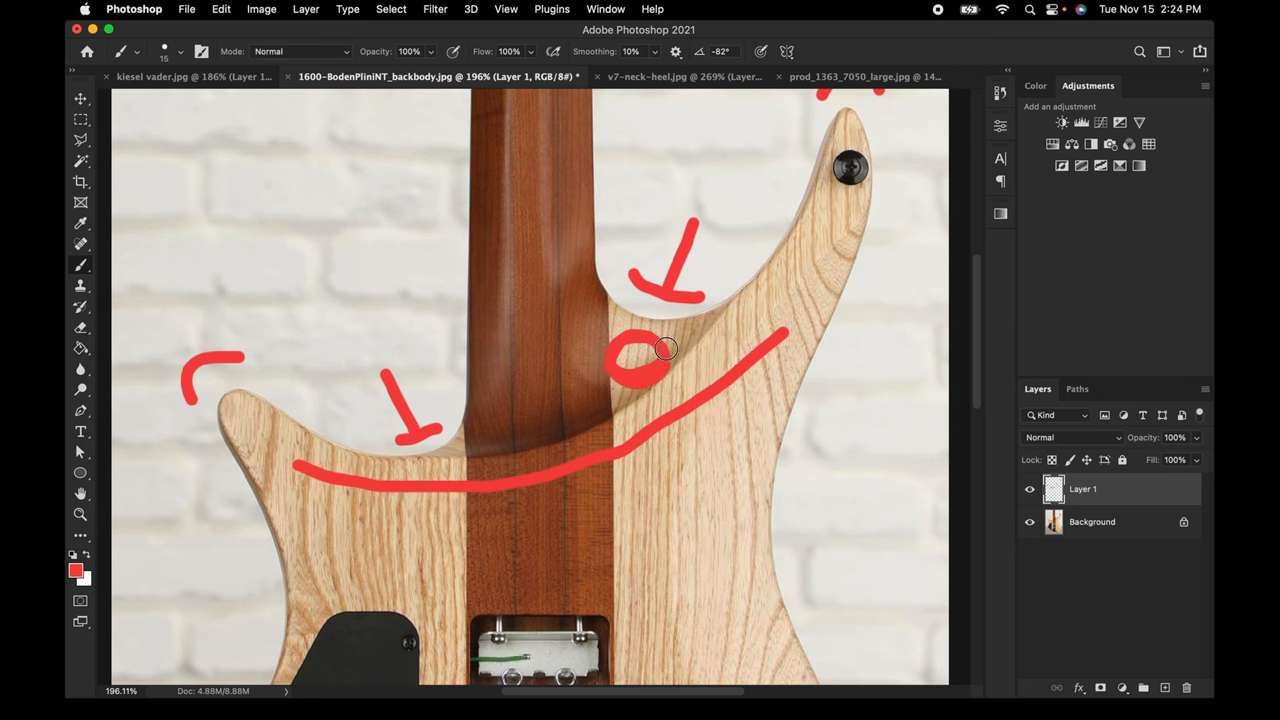